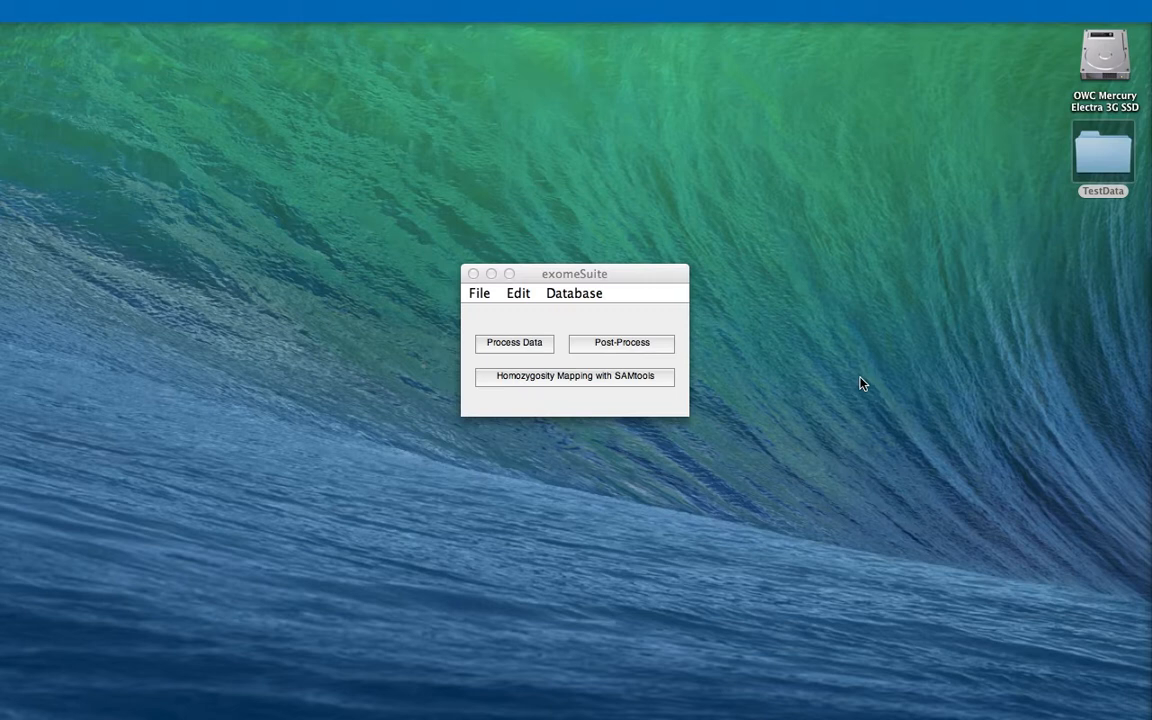
Look over the TestData folder and preview T1fa.indel.vcf and T2ma.indel.vcf before annotating.
click(1102, 152)
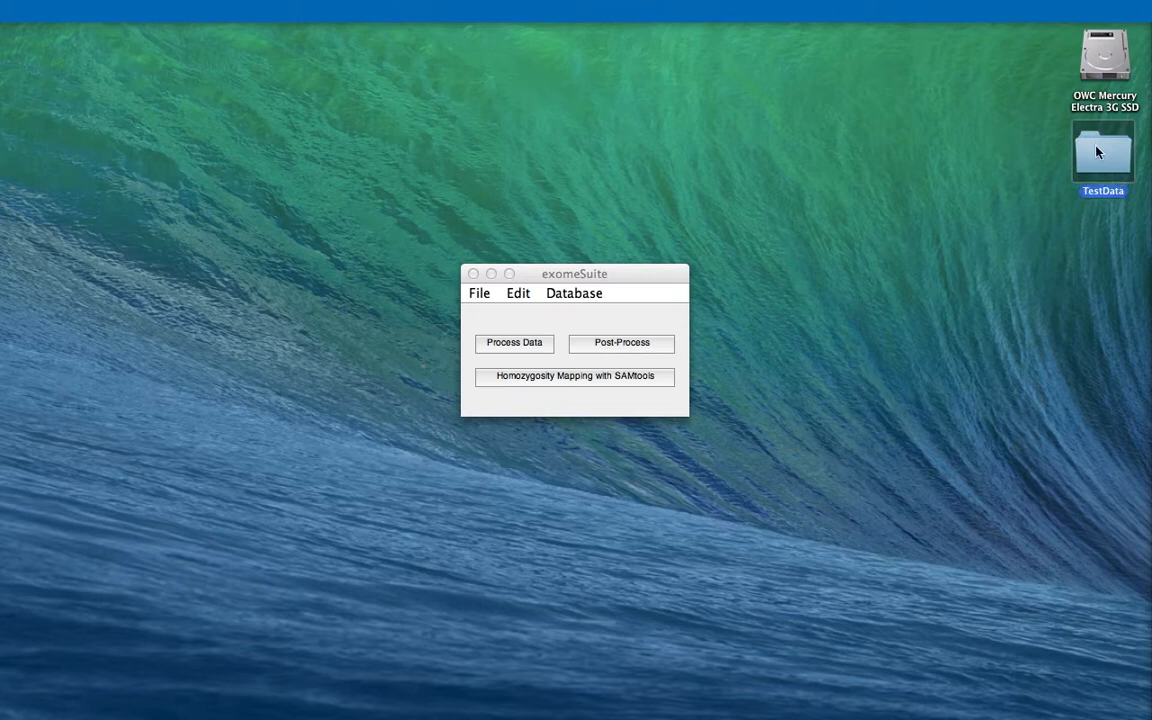
double_click(1102, 152)
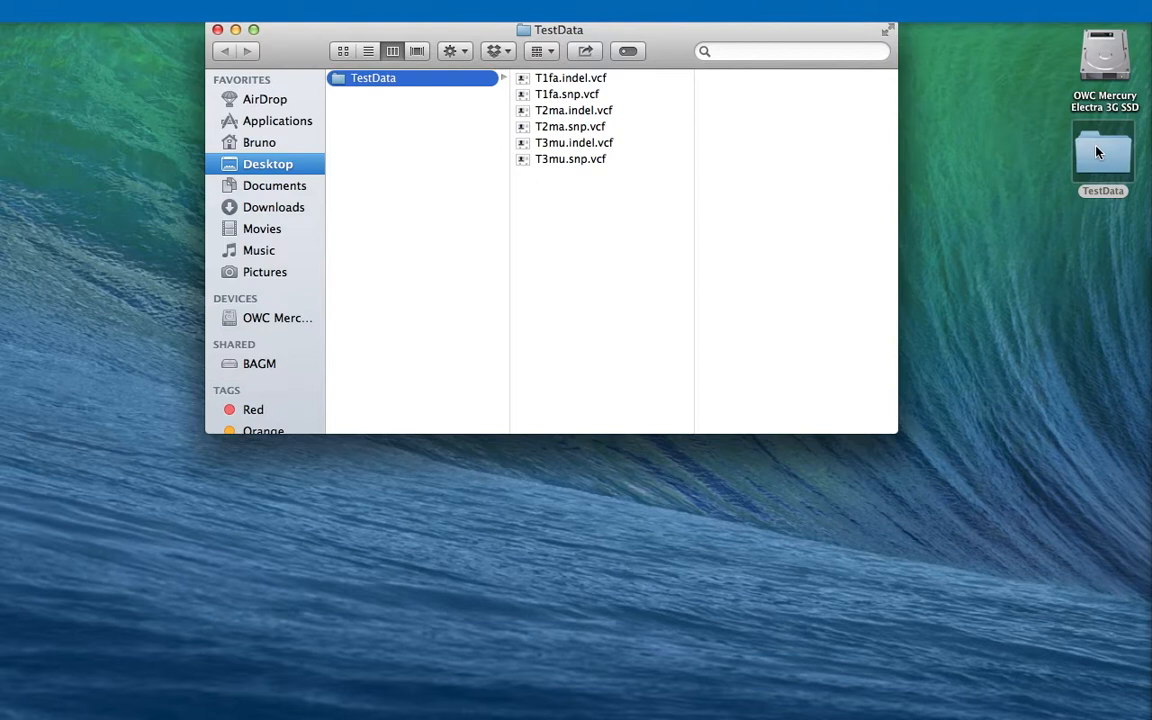
click(570, 76)
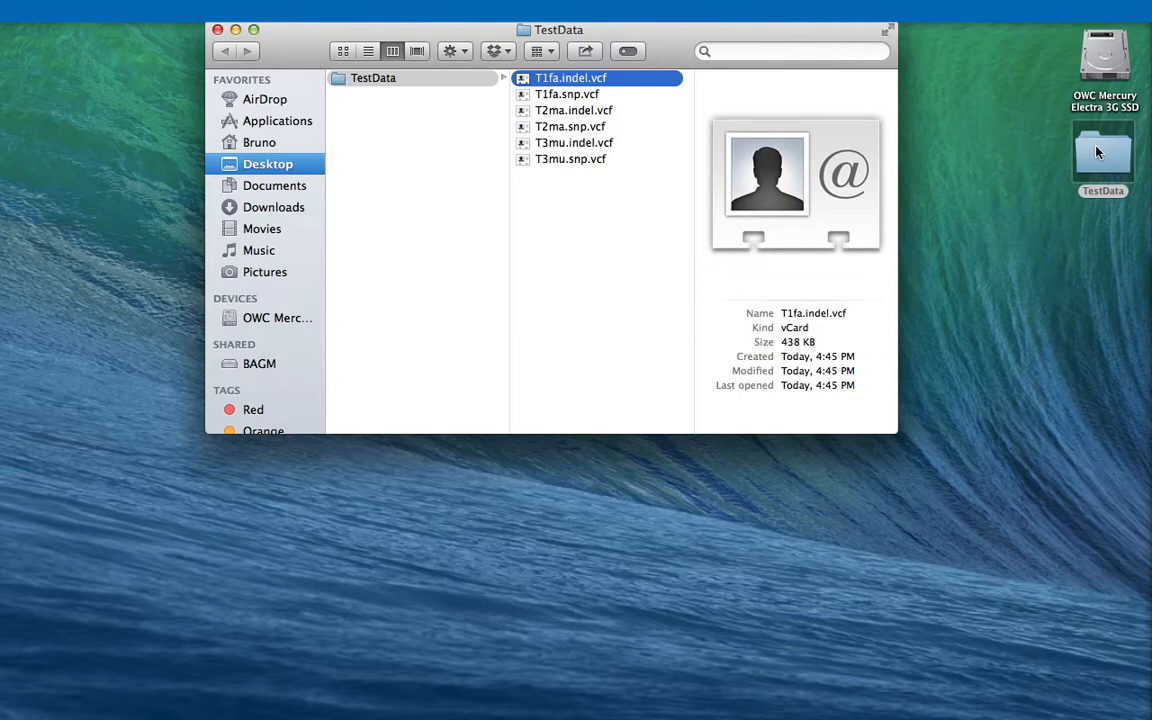
click(574, 110)
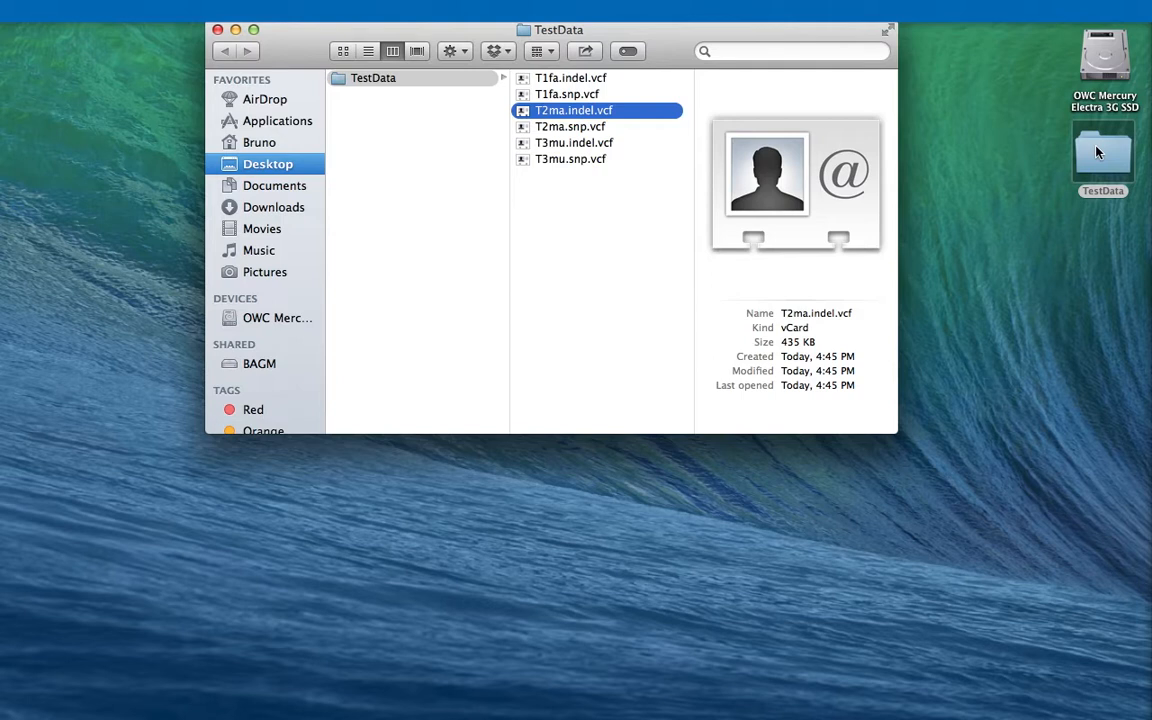
click(572, 142)
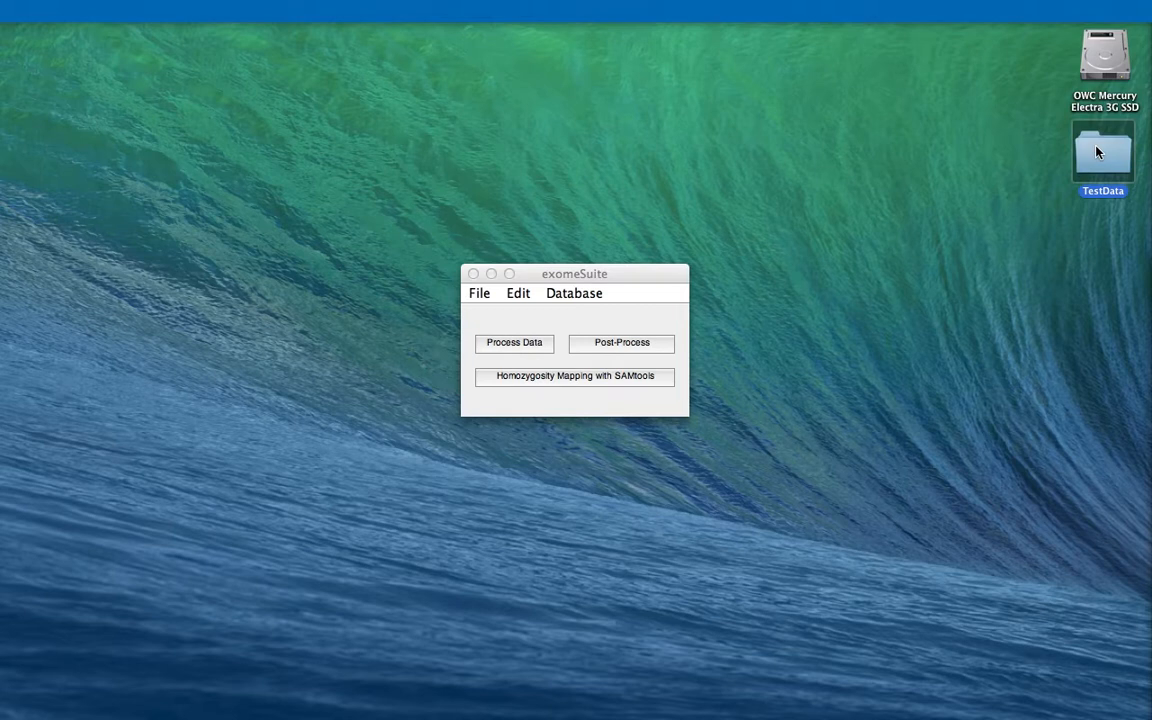
mouse_move(420, 322)
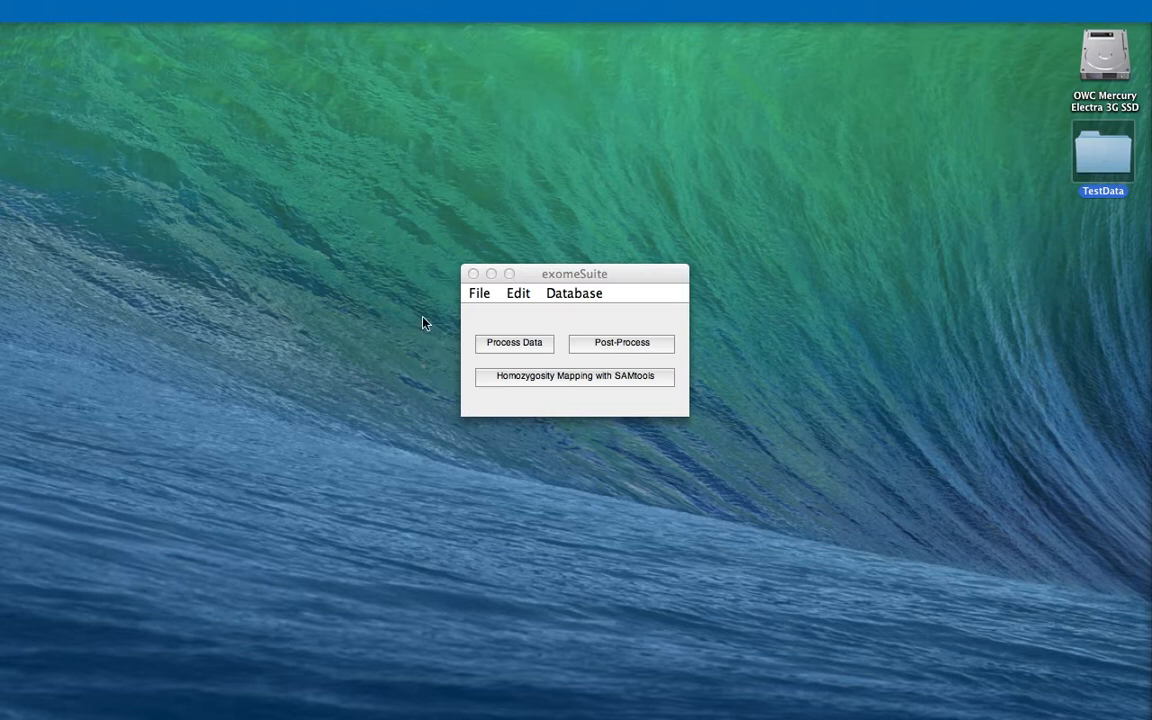
Run Functional Annotation > Multiple Files on the TestData folder and acknowledge all six VCFs completed.
click(480, 292)
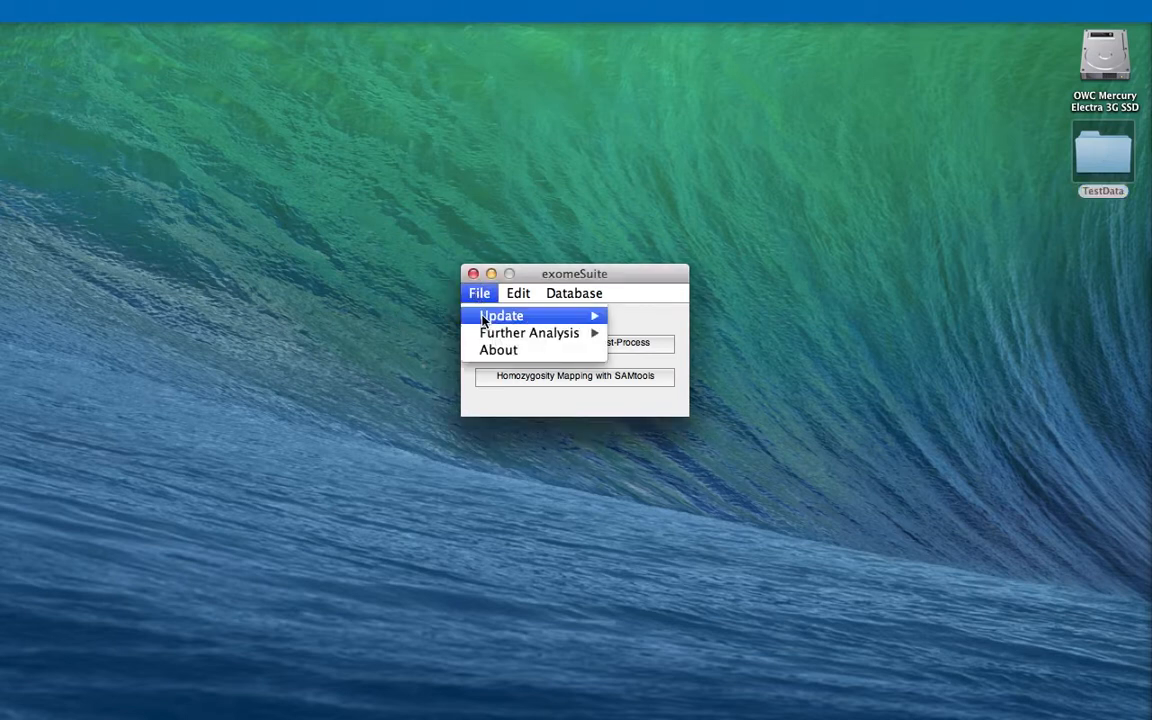
mouse_move(528, 332)
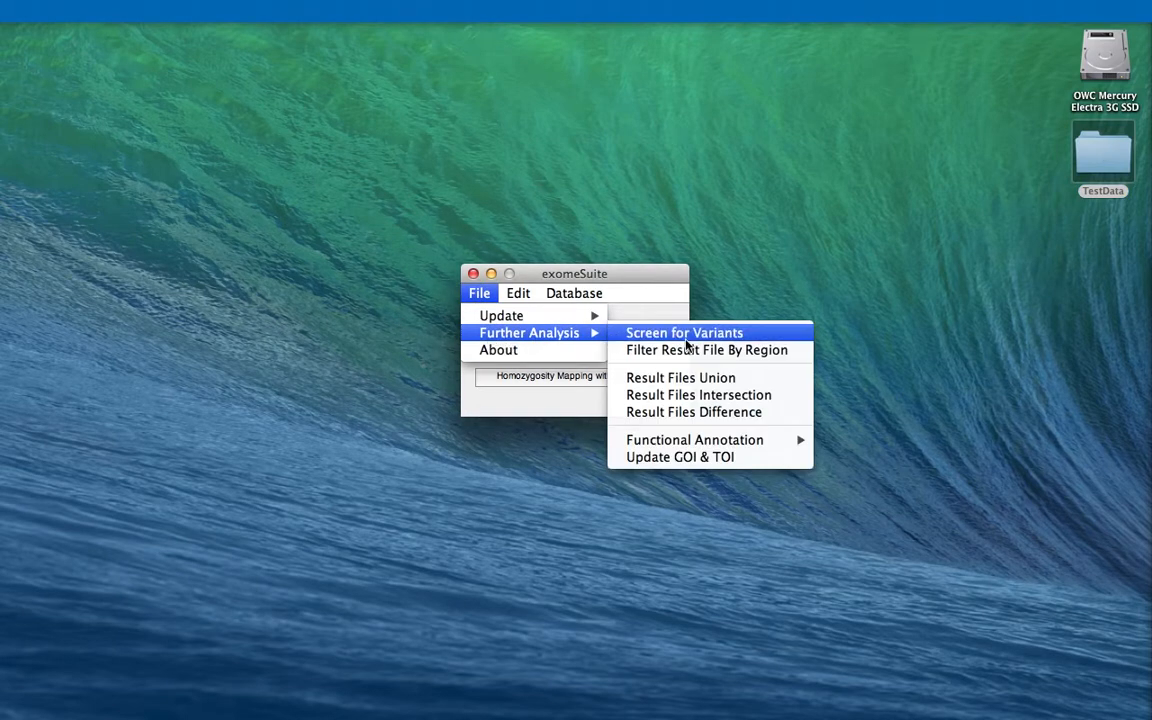
mouse_move(694, 440)
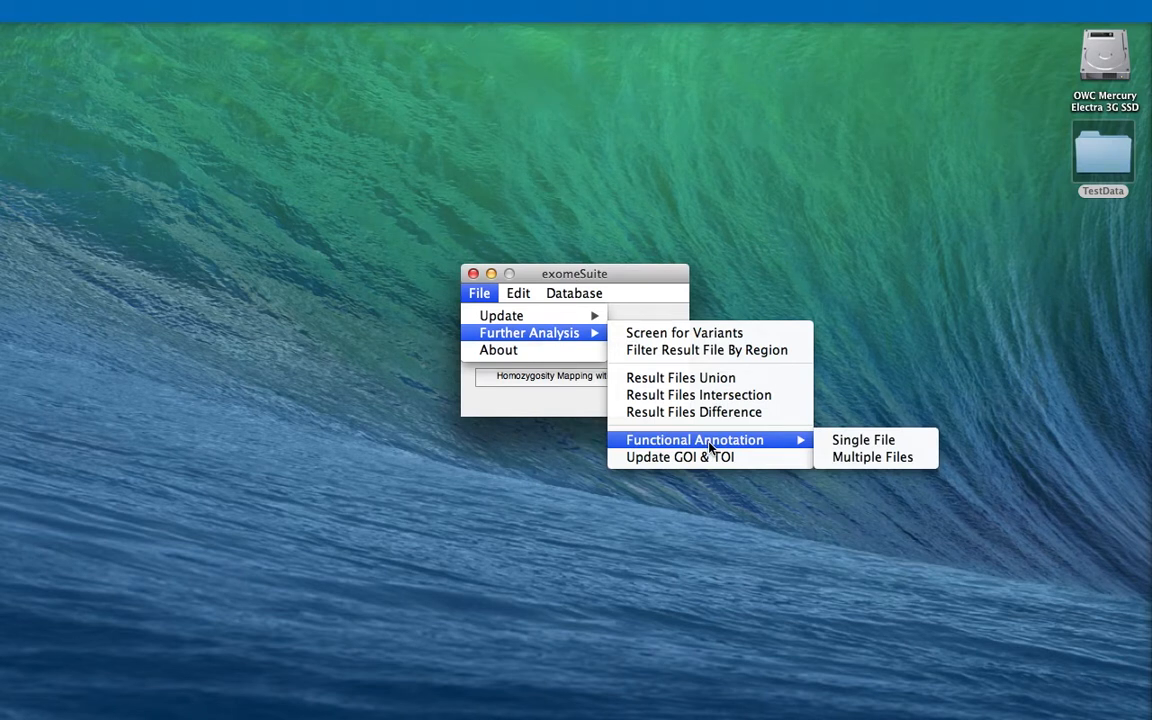
mouse_move(872, 456)
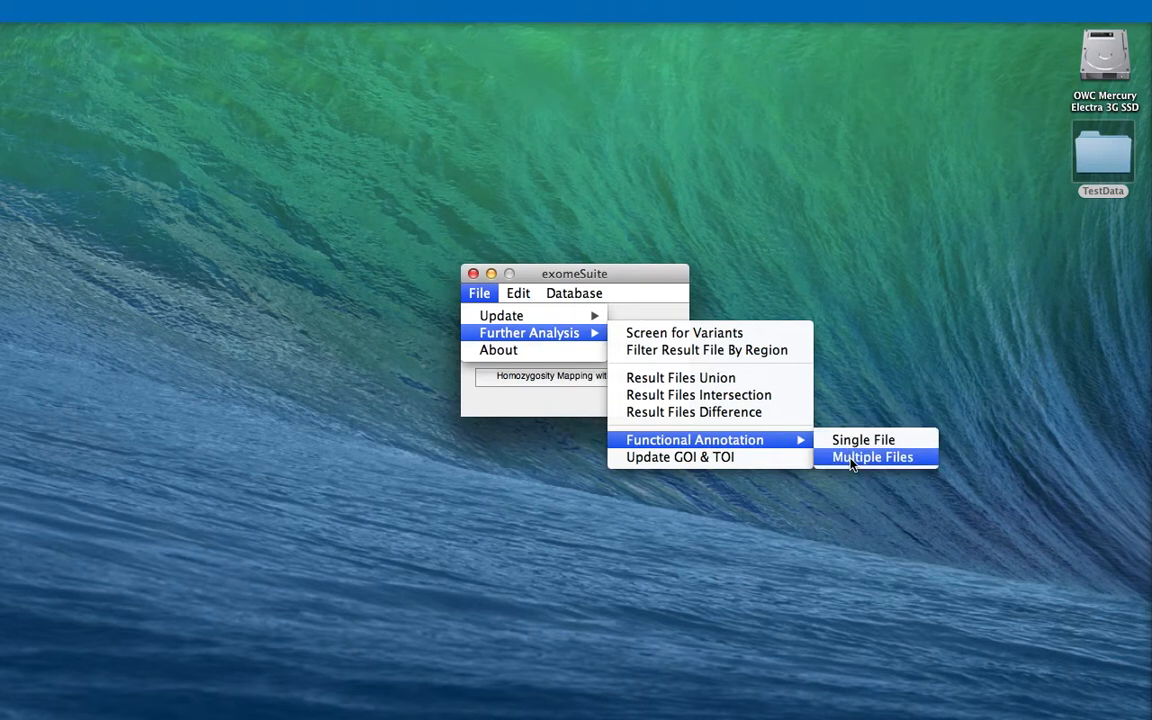
click(872, 456)
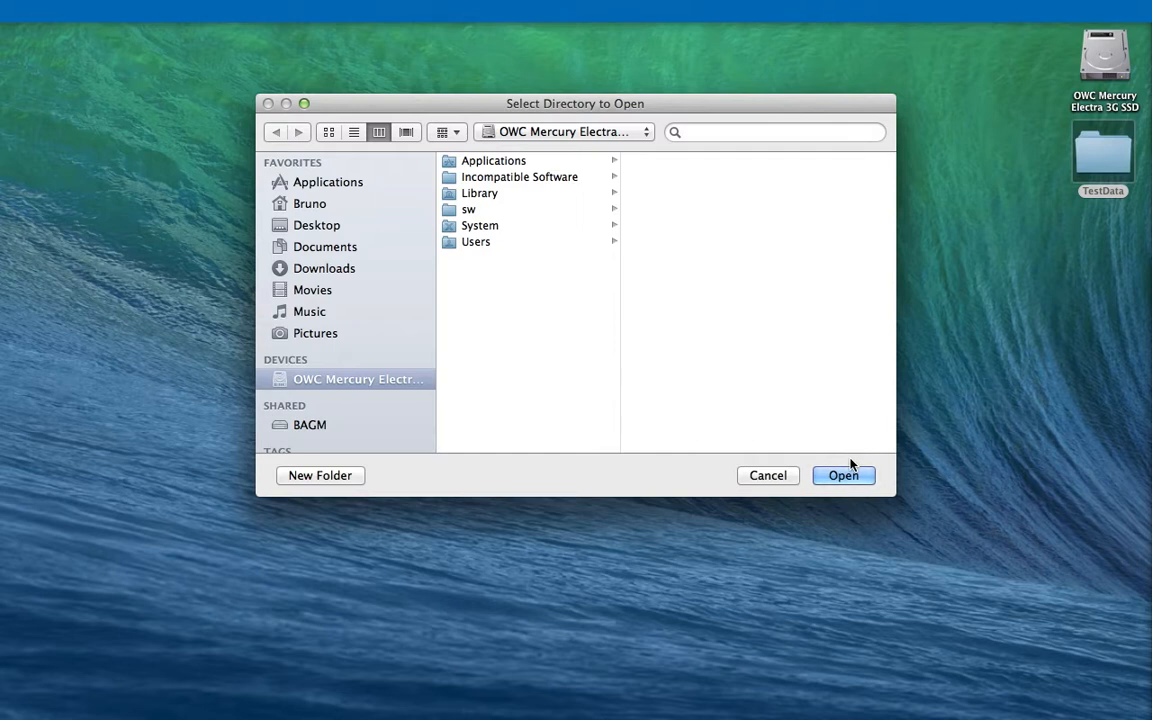
mouse_move(560, 386)
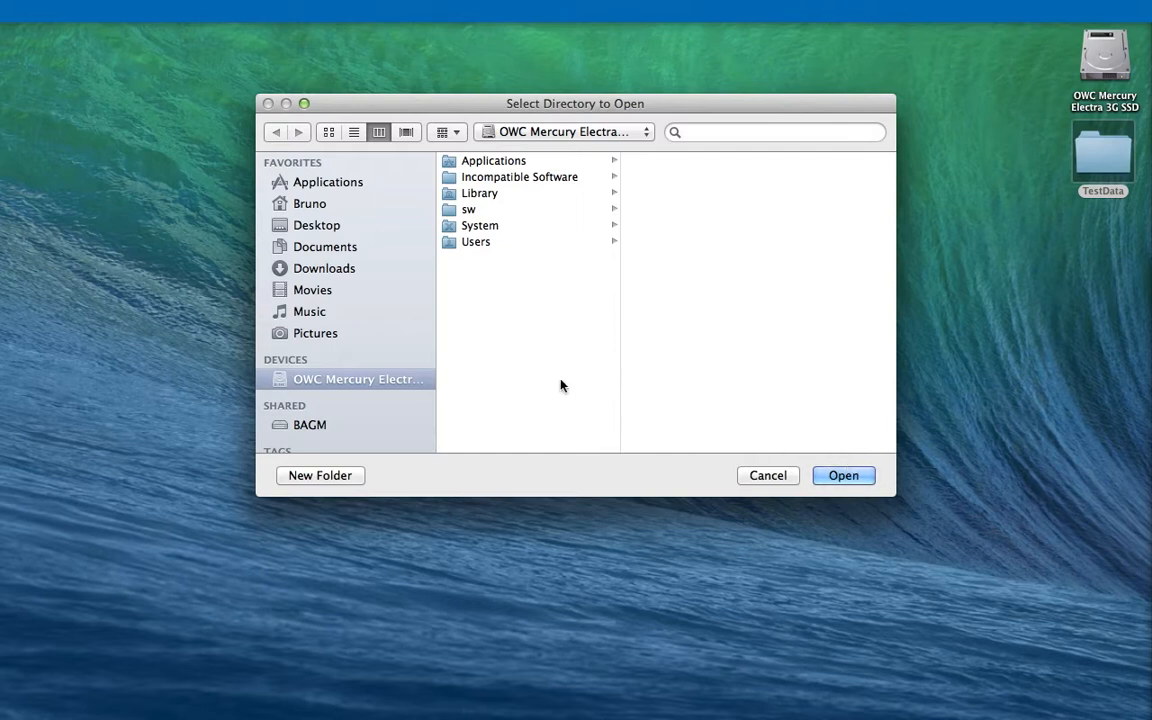
click(316, 224)
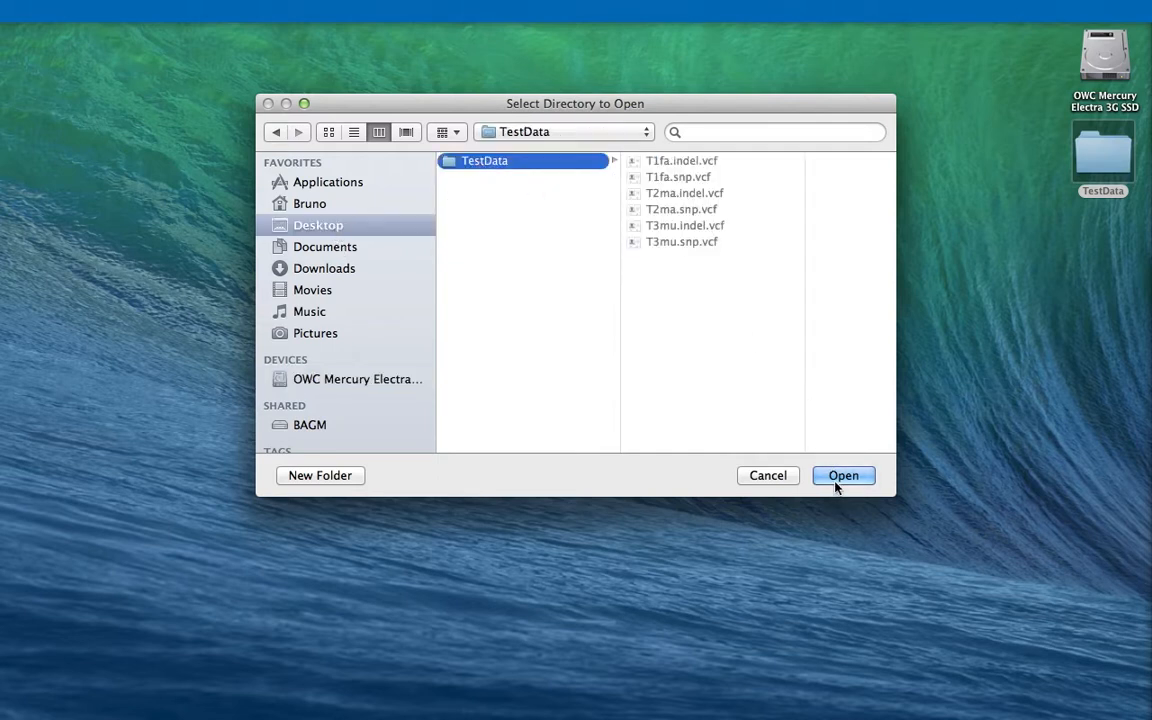
click(844, 476)
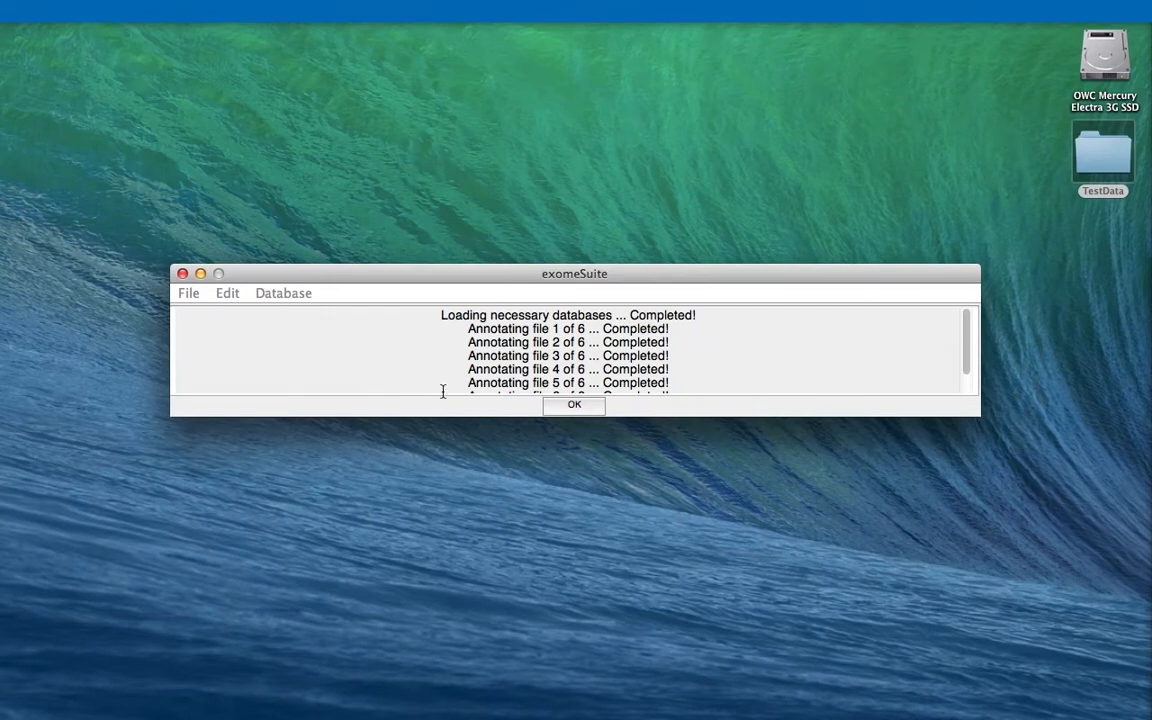
mouse_move(536, 450)
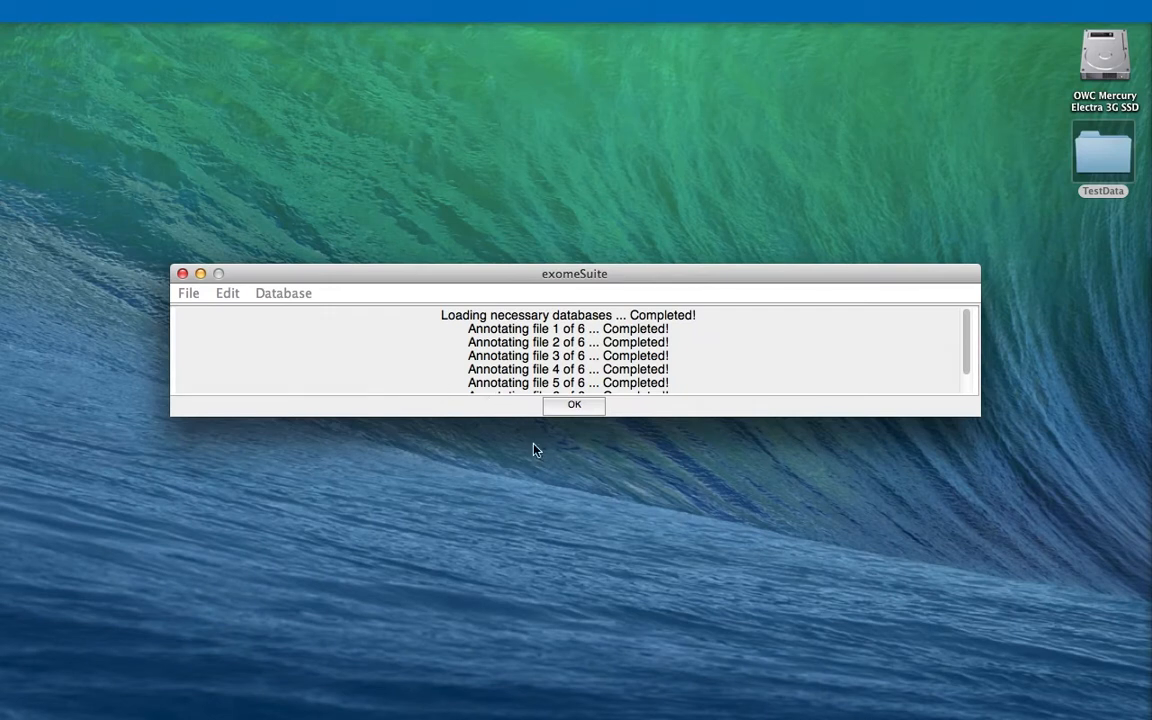
click(574, 404)
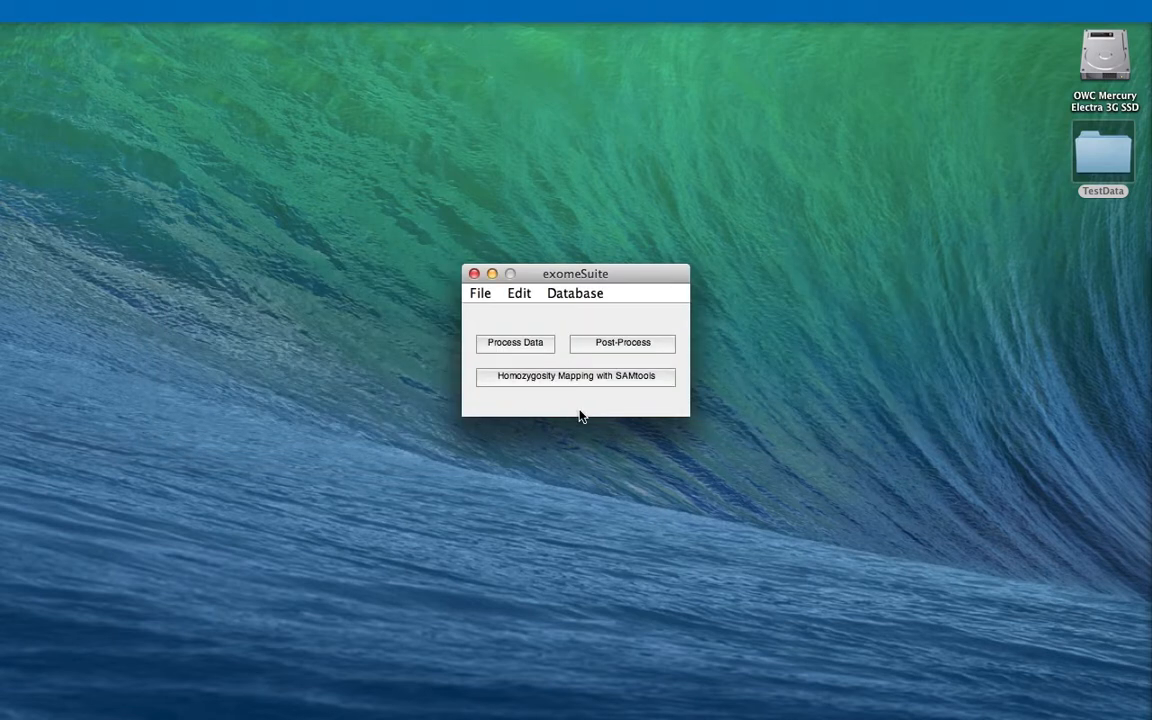
click(1102, 156)
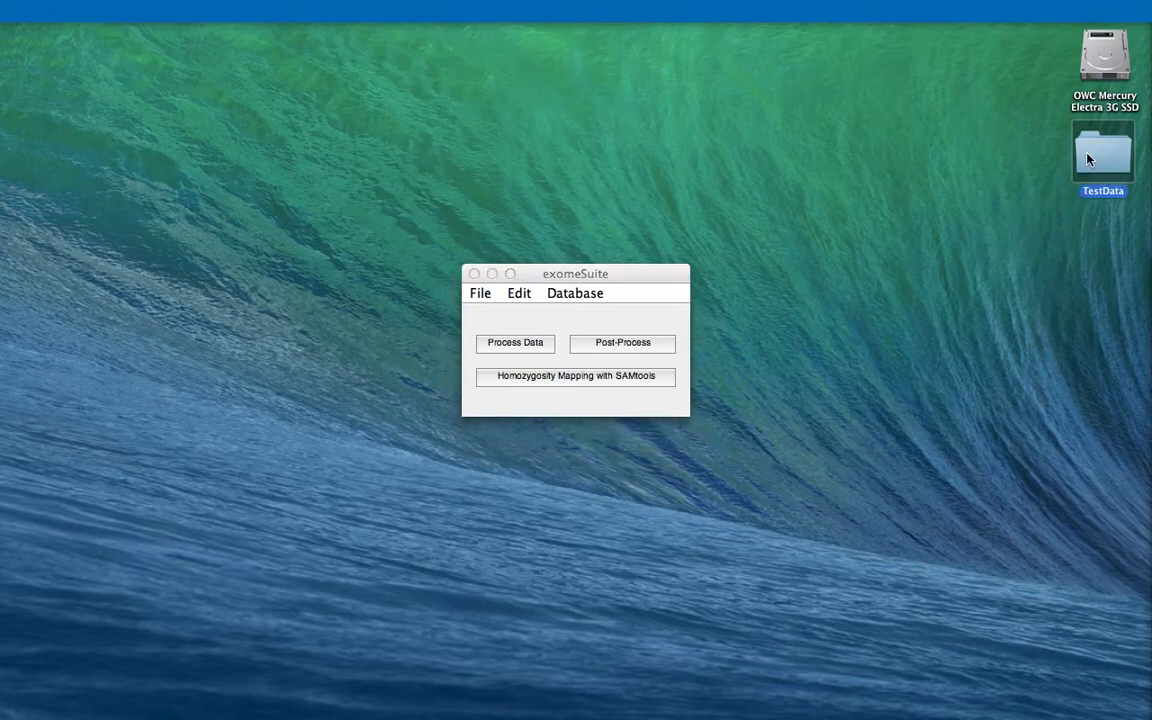
Delete the original VCFs in TestData and rename the .annotated.vcf files, including T2ma.snp and T3mu.indel, to the plain names.
double_click(1100, 156)
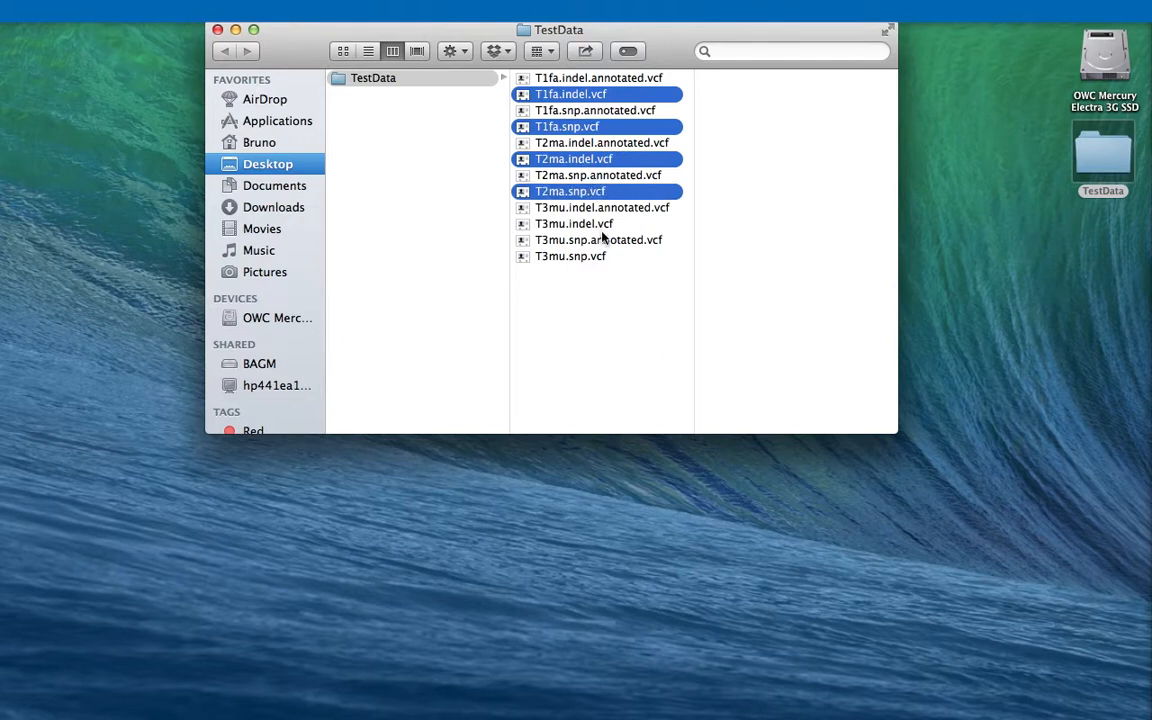
click(570, 256)
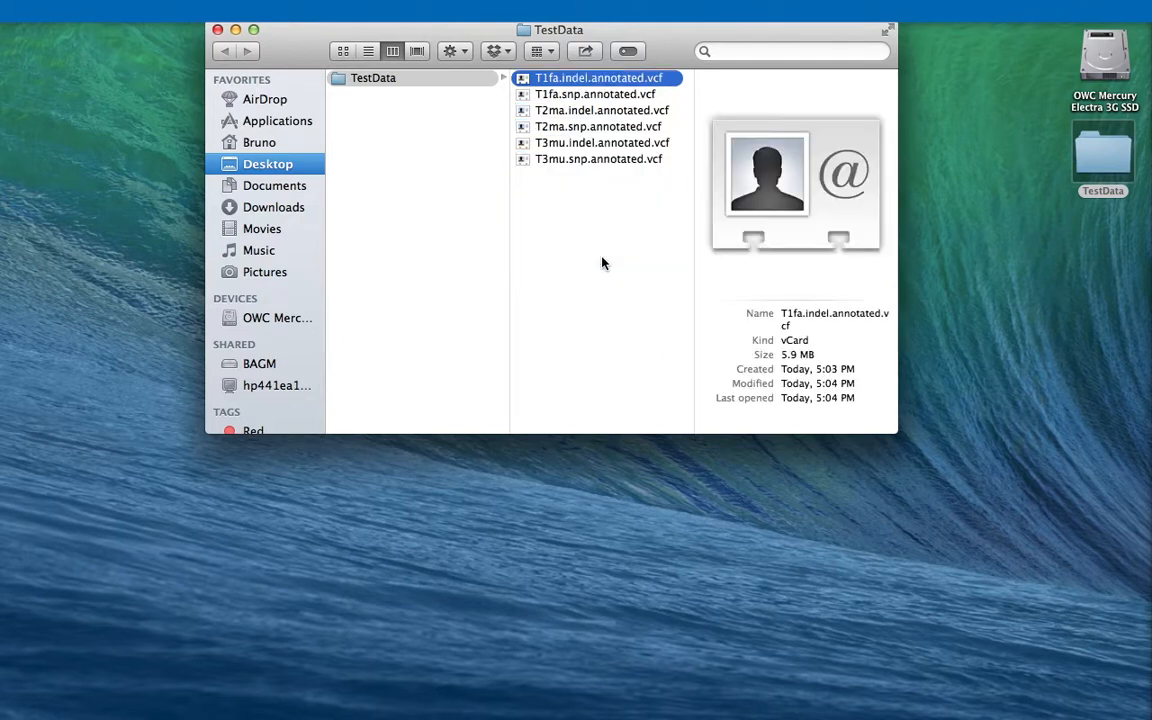
click(598, 78)
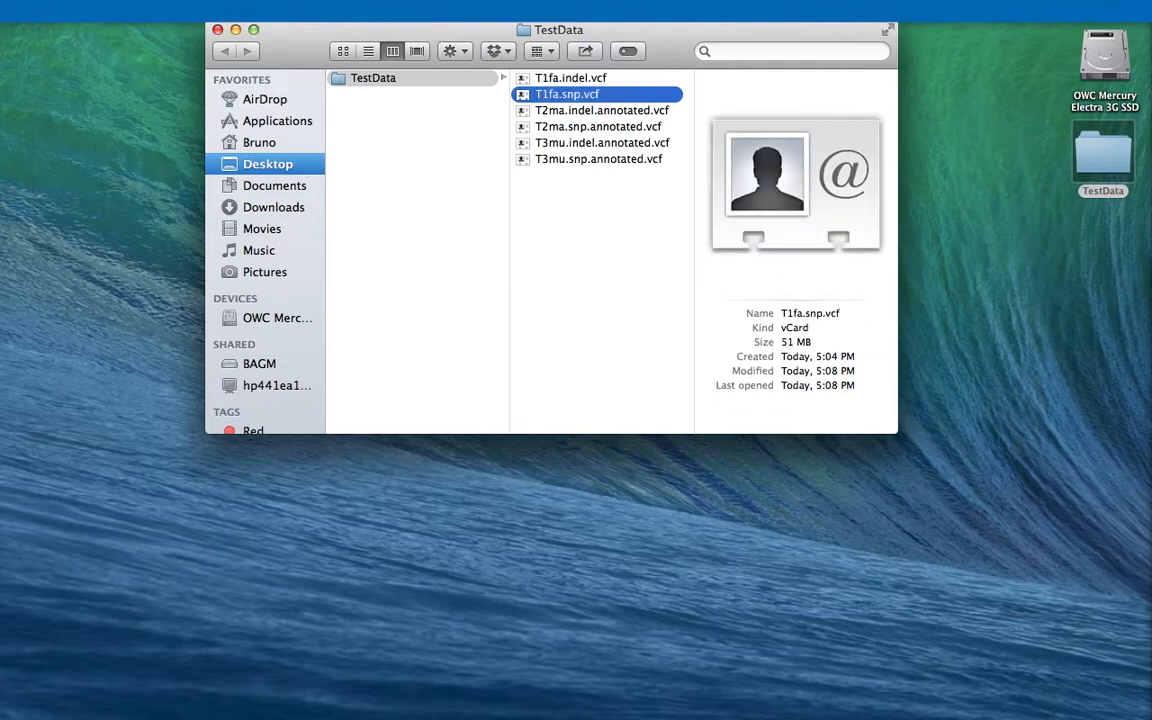
click(600, 110)
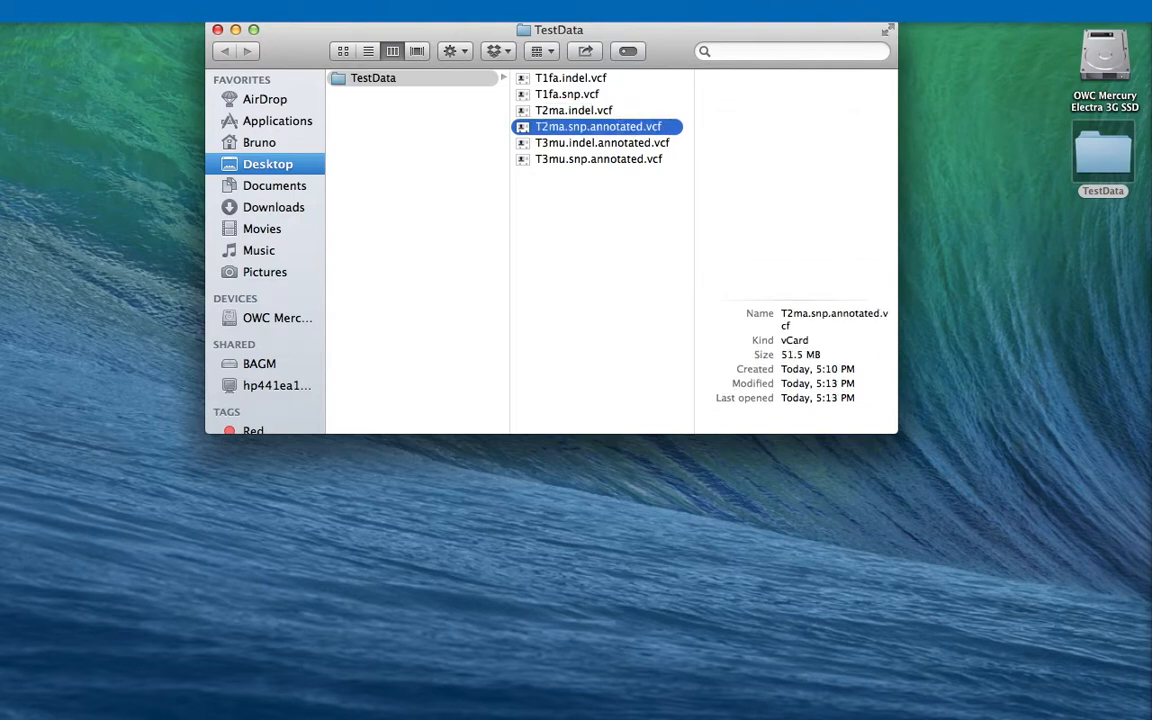
click(596, 126)
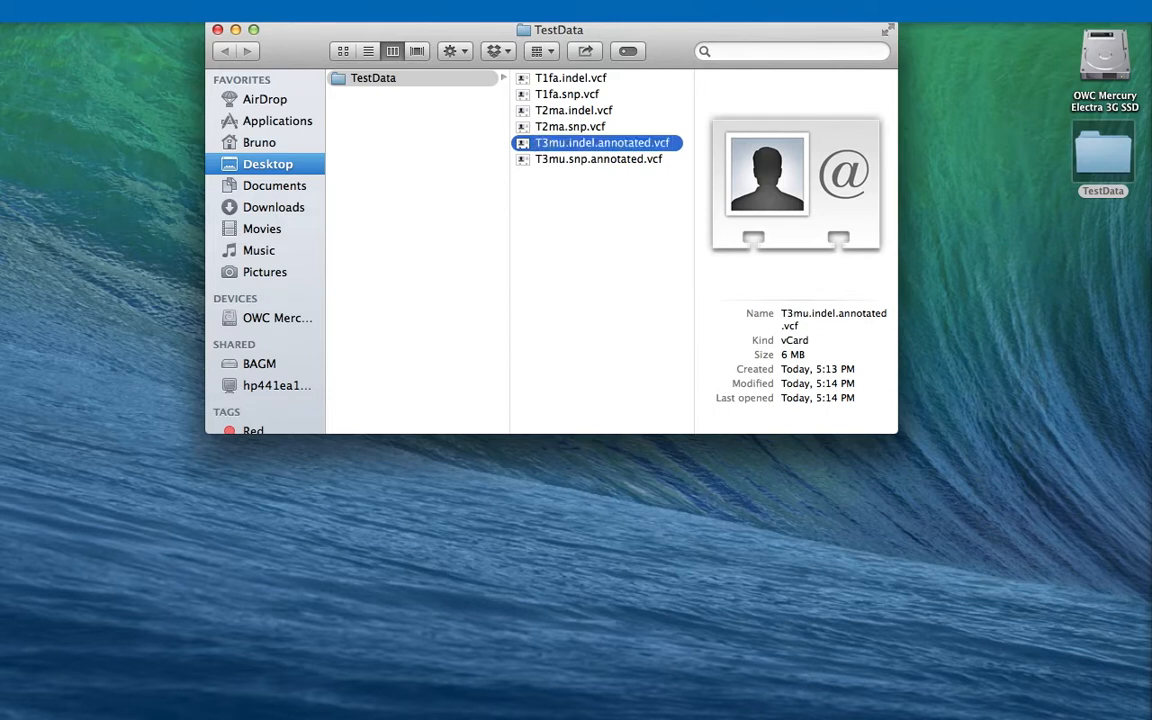
click(598, 160)
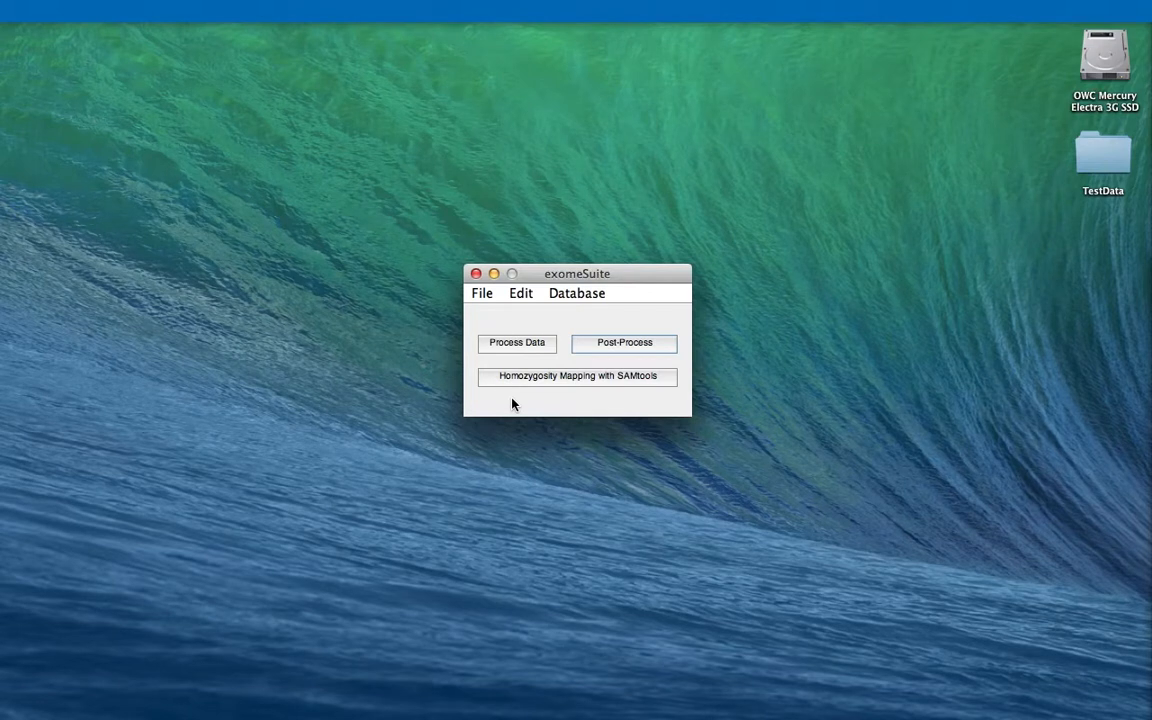
Start post-processing, choose the analysis type and treat missing-location genotypes as Unknown Genotype.
click(516, 342)
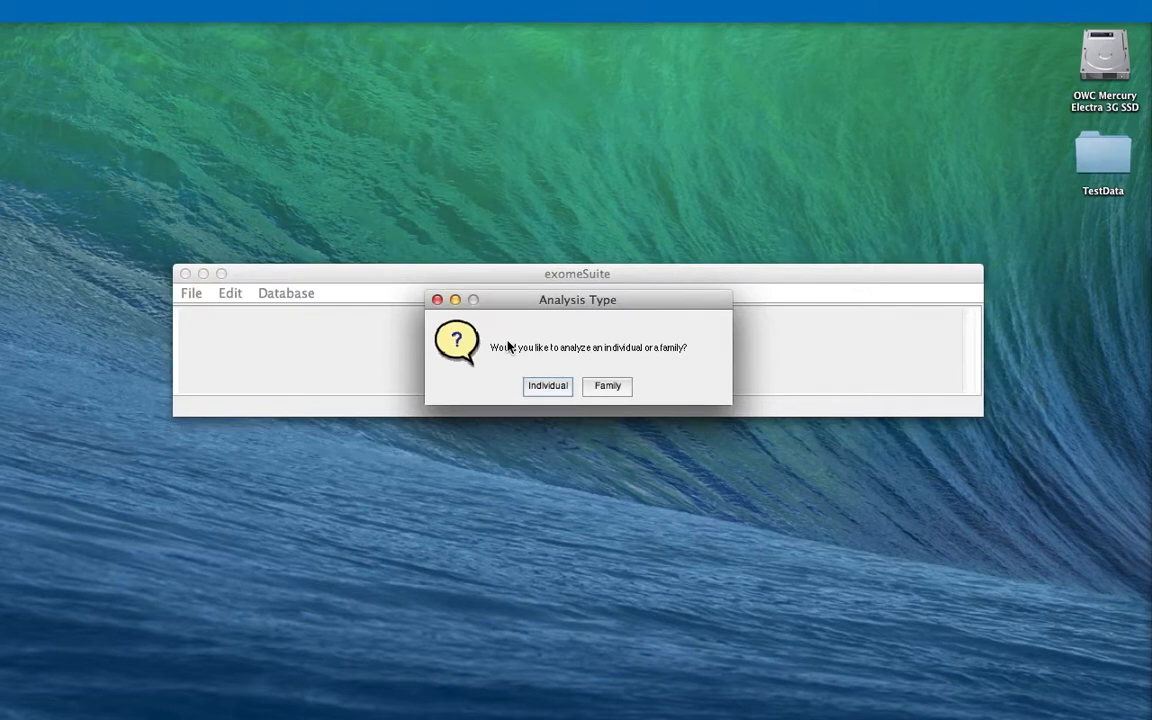
click(548, 386)
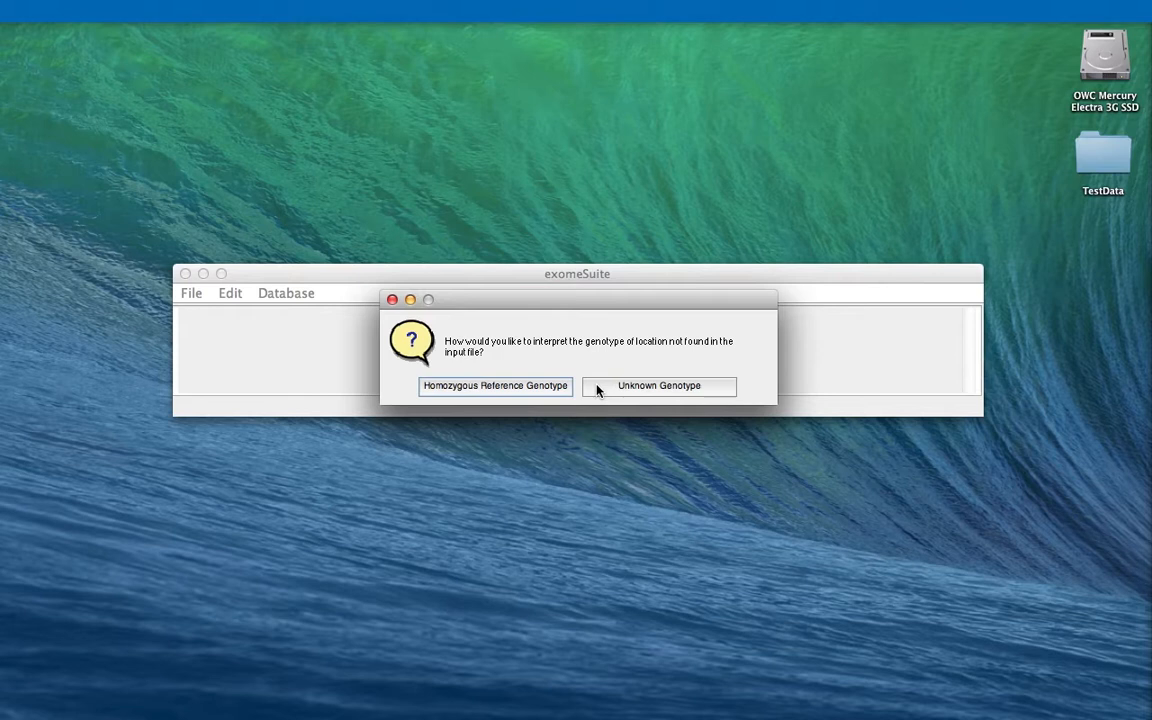
click(658, 386)
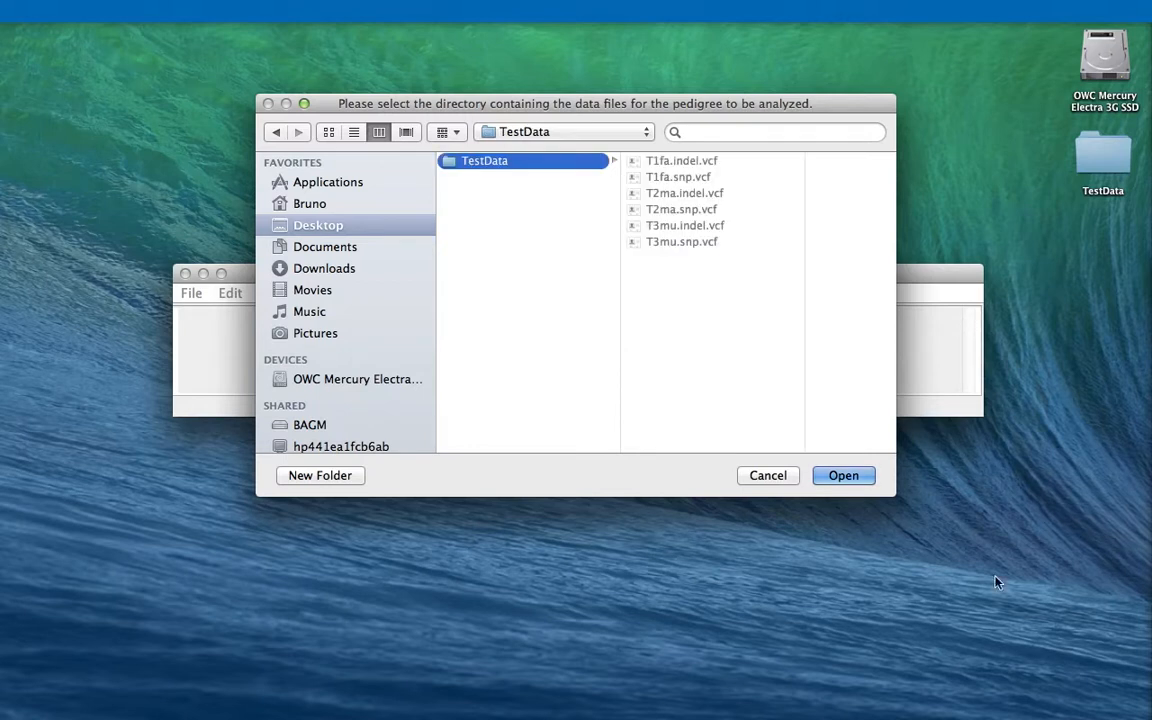
Load TestData as the pedigree folder and accept the default output-information fields.
click(844, 476)
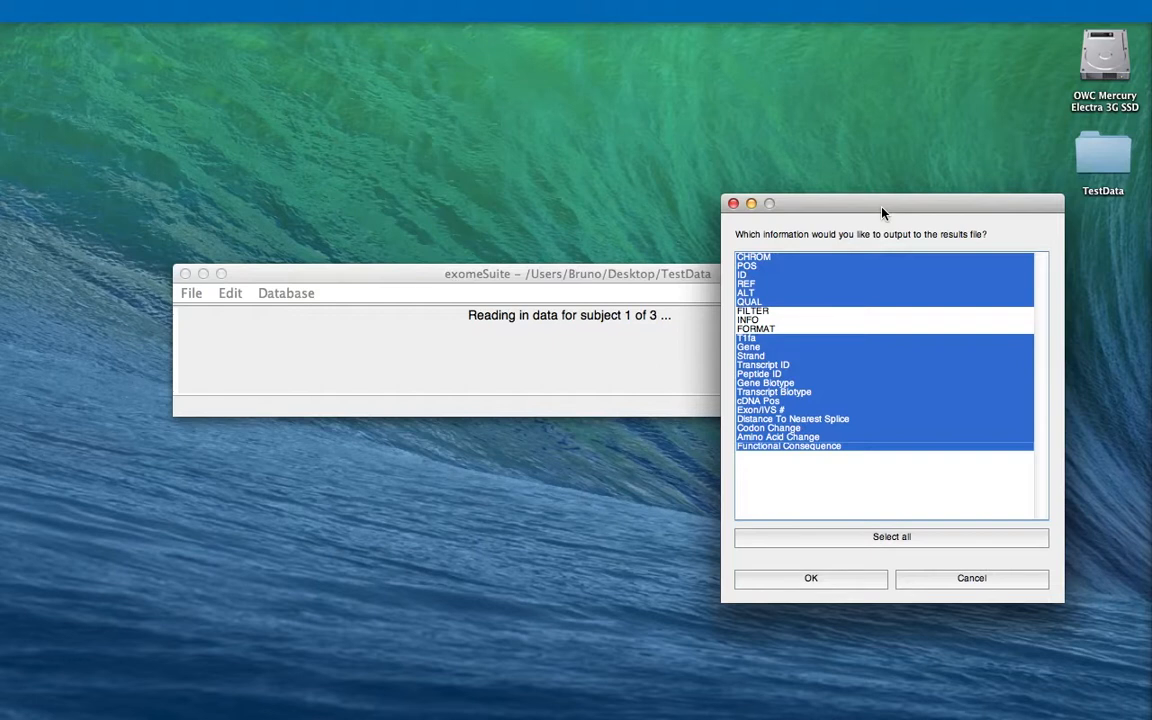
click(810, 578)
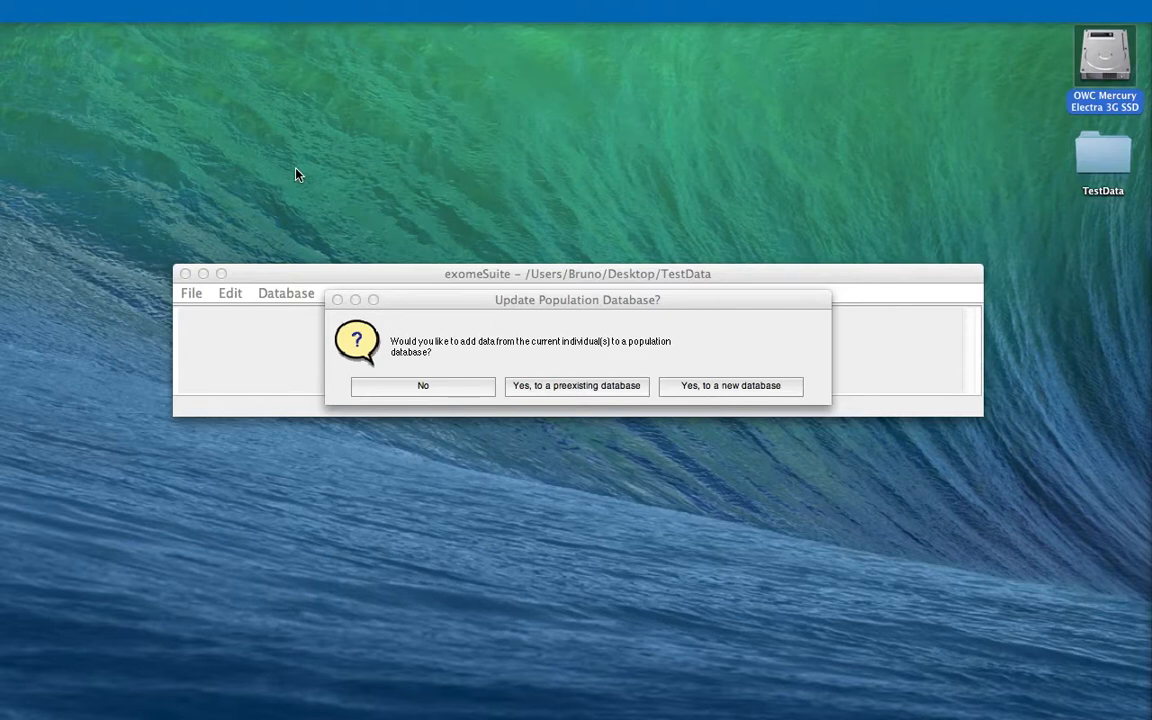
mouse_move(304, 216)
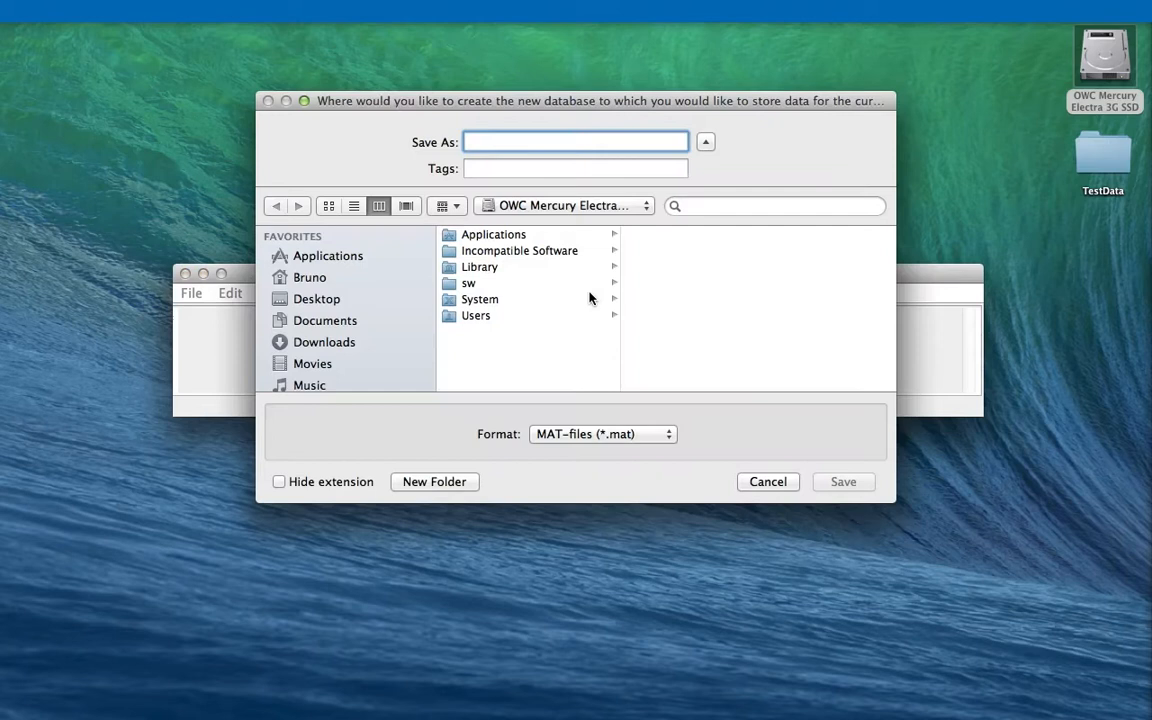
Save the new population database as testDatabase on the Desktop.
click(316, 300)
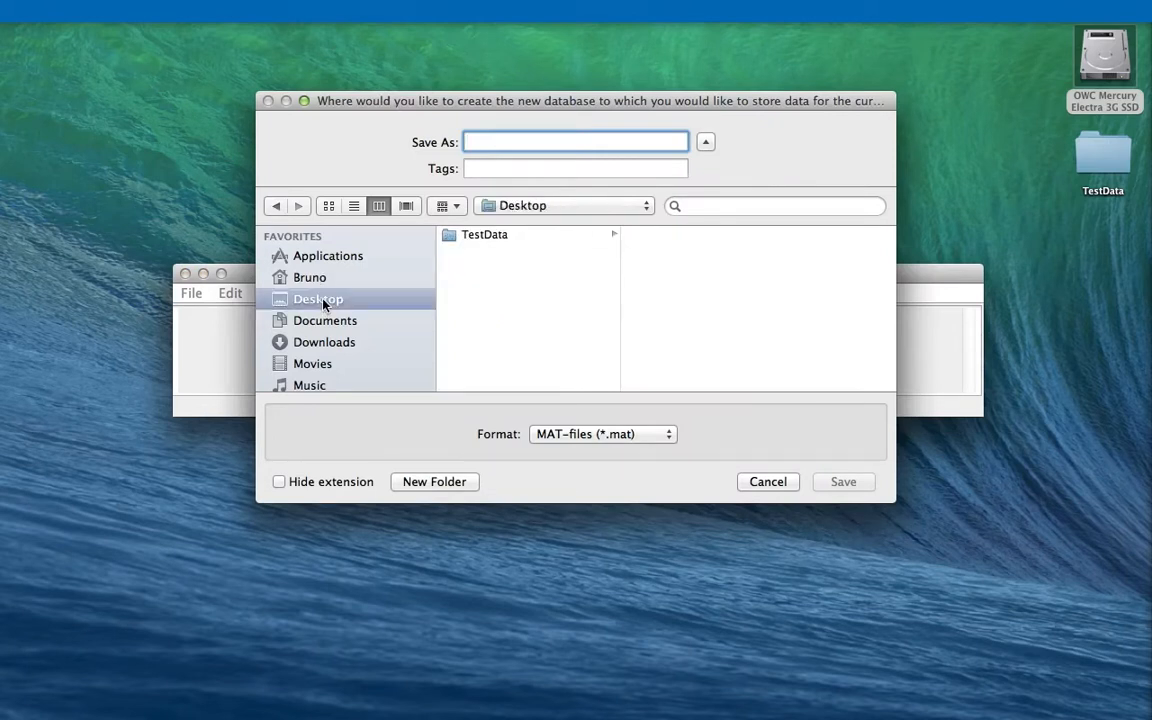
mouse_move(404, 260)
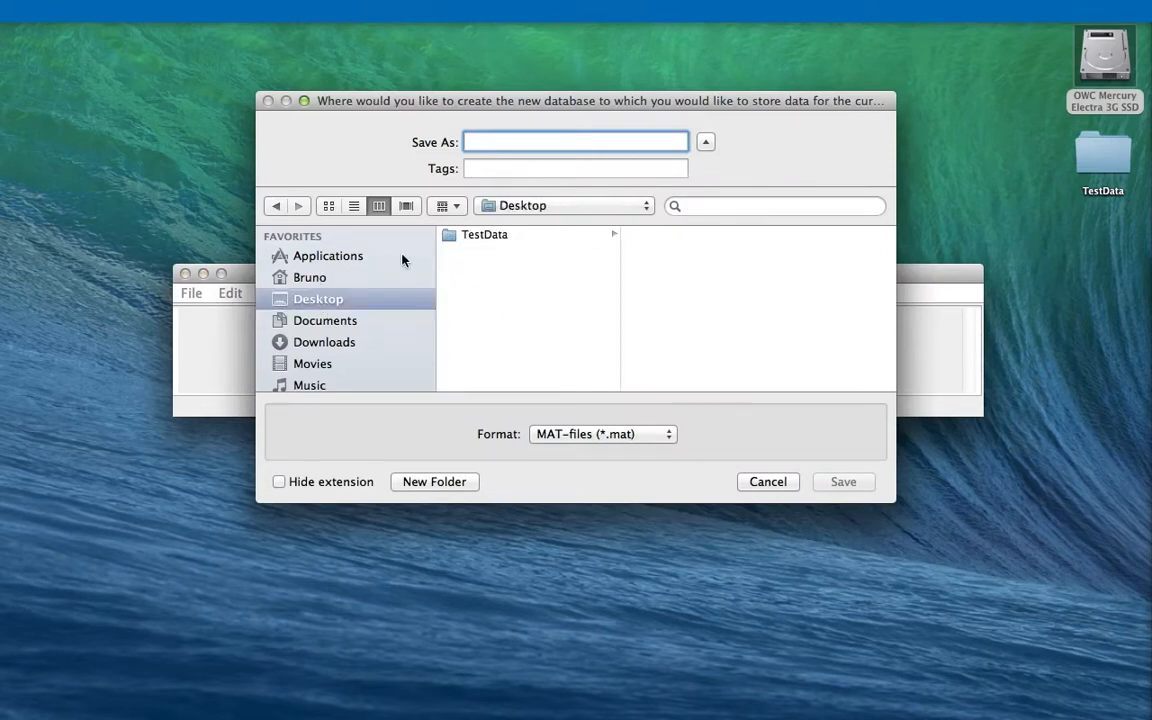
text(testDatabase)
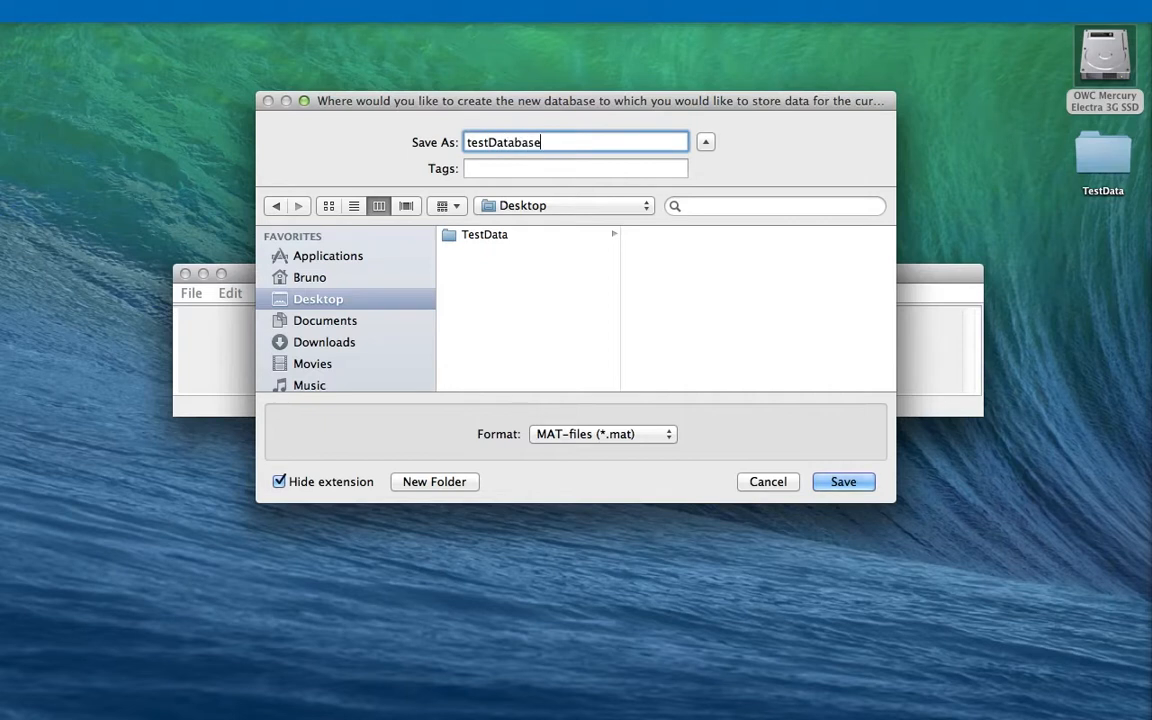
click(844, 480)
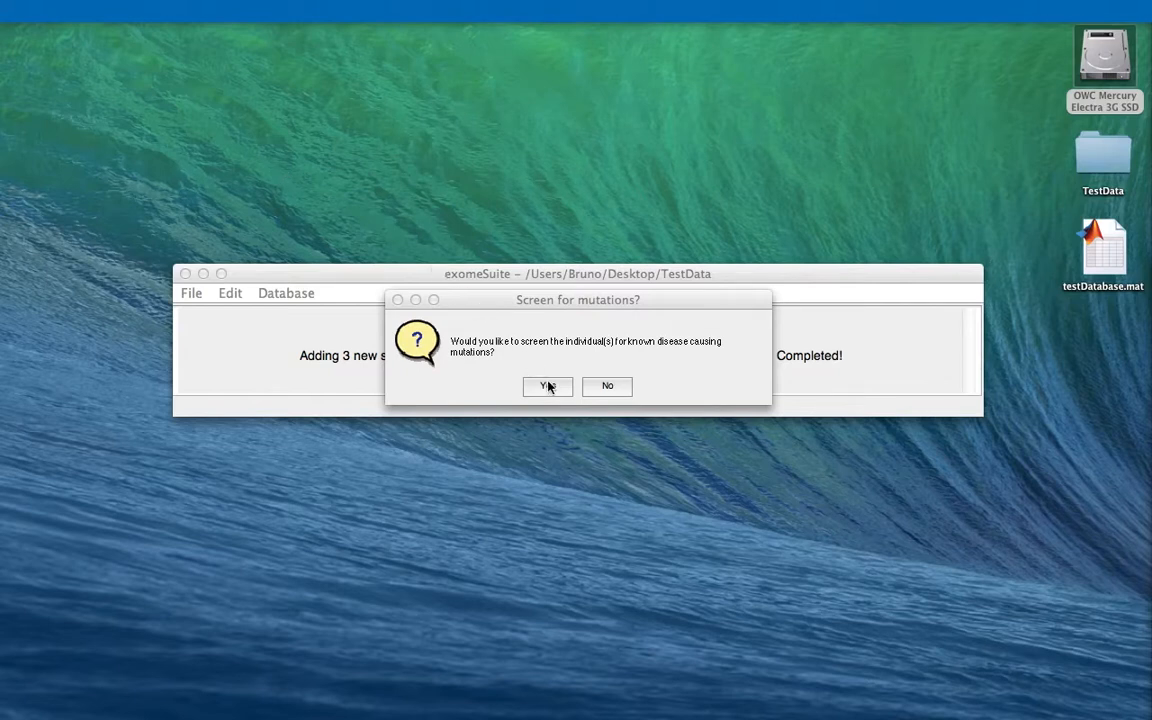
Agree to screen for known disease mutations and uncheck Dominant and Recessive - Compound Het.
click(548, 386)
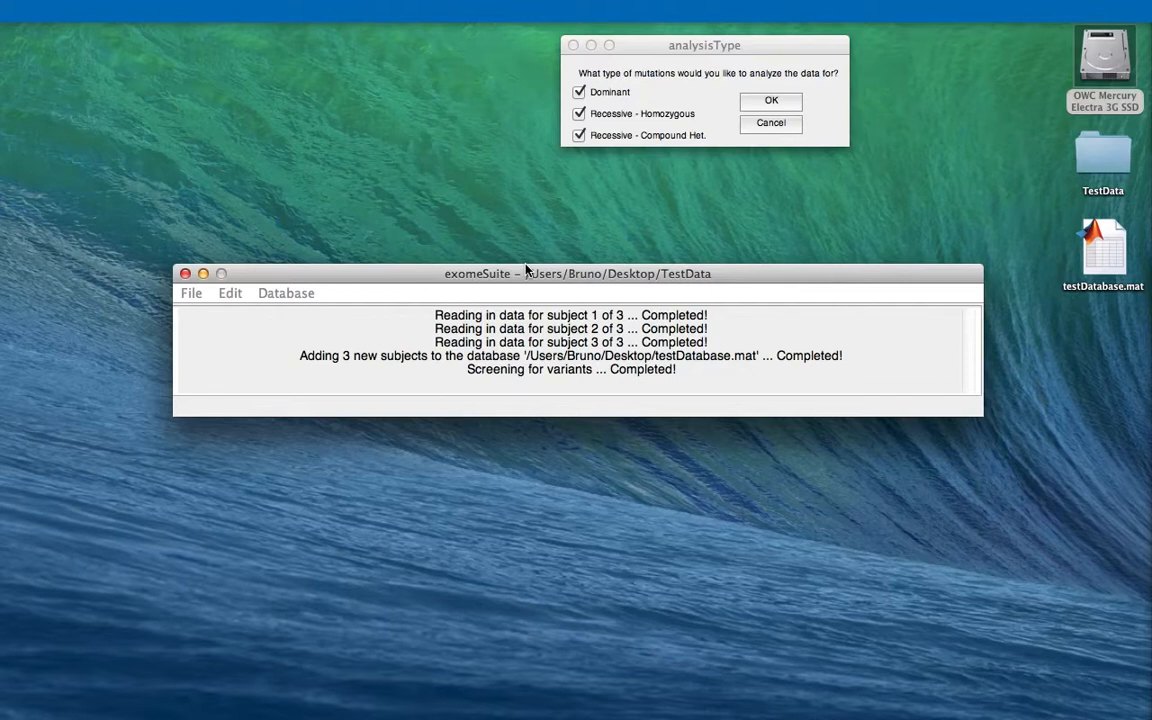
mouse_move(604, 164)
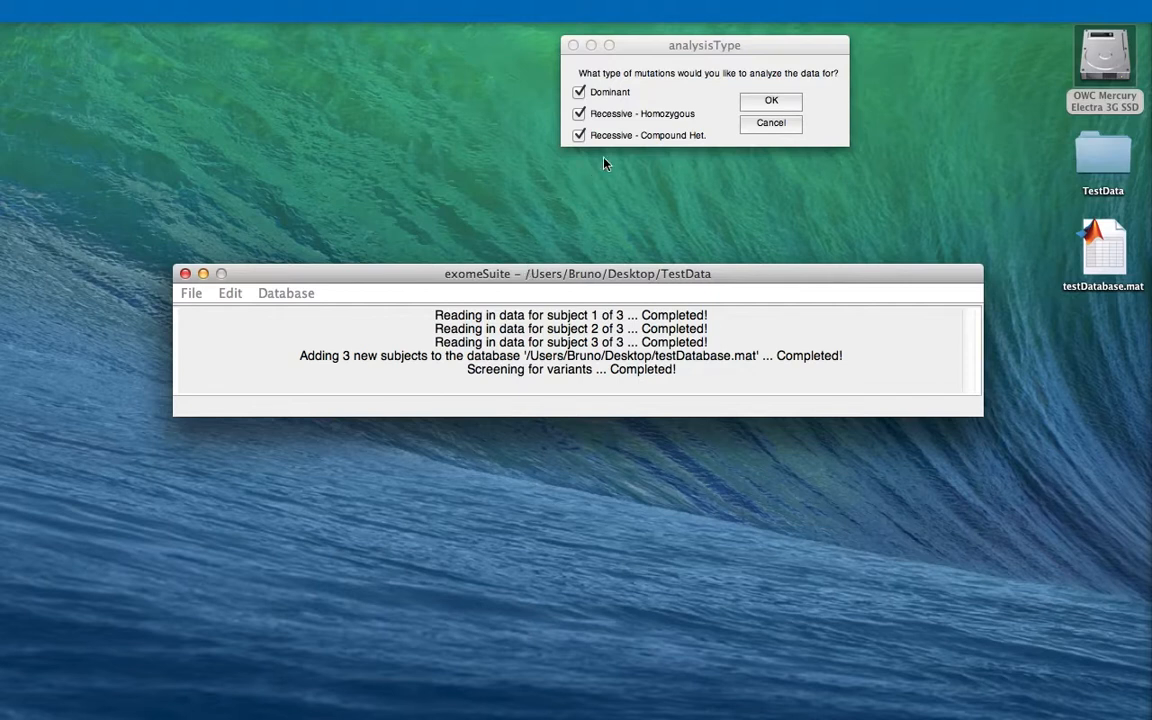
click(578, 92)
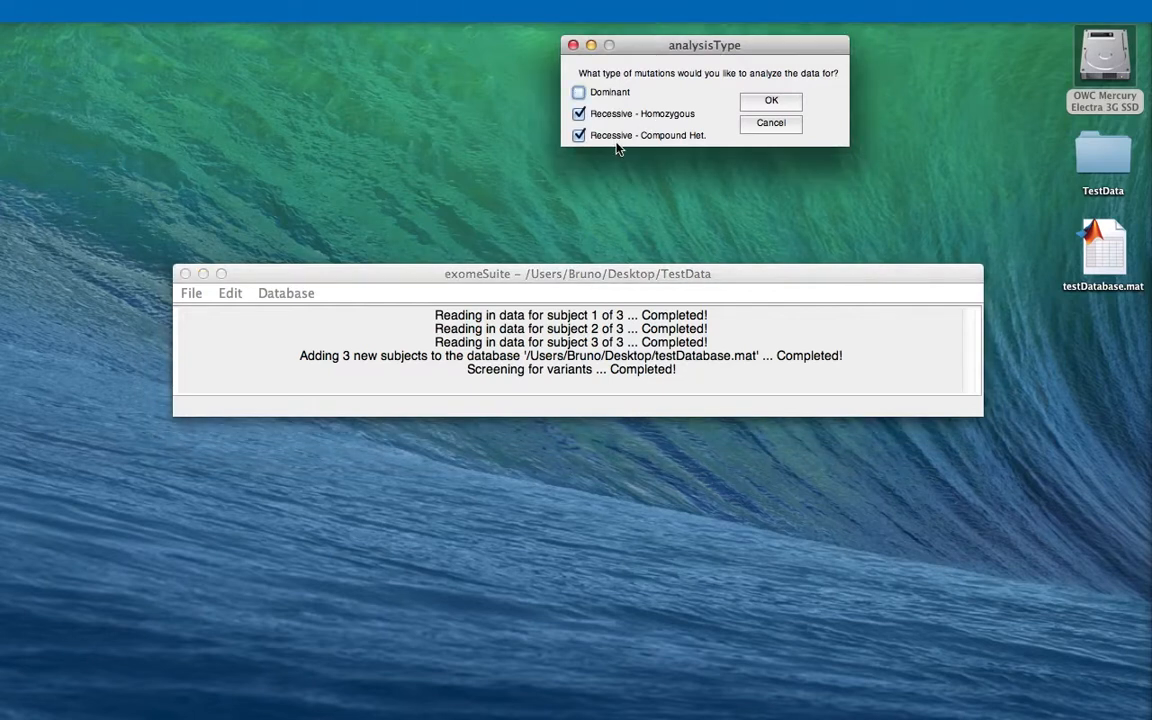
click(770, 100)
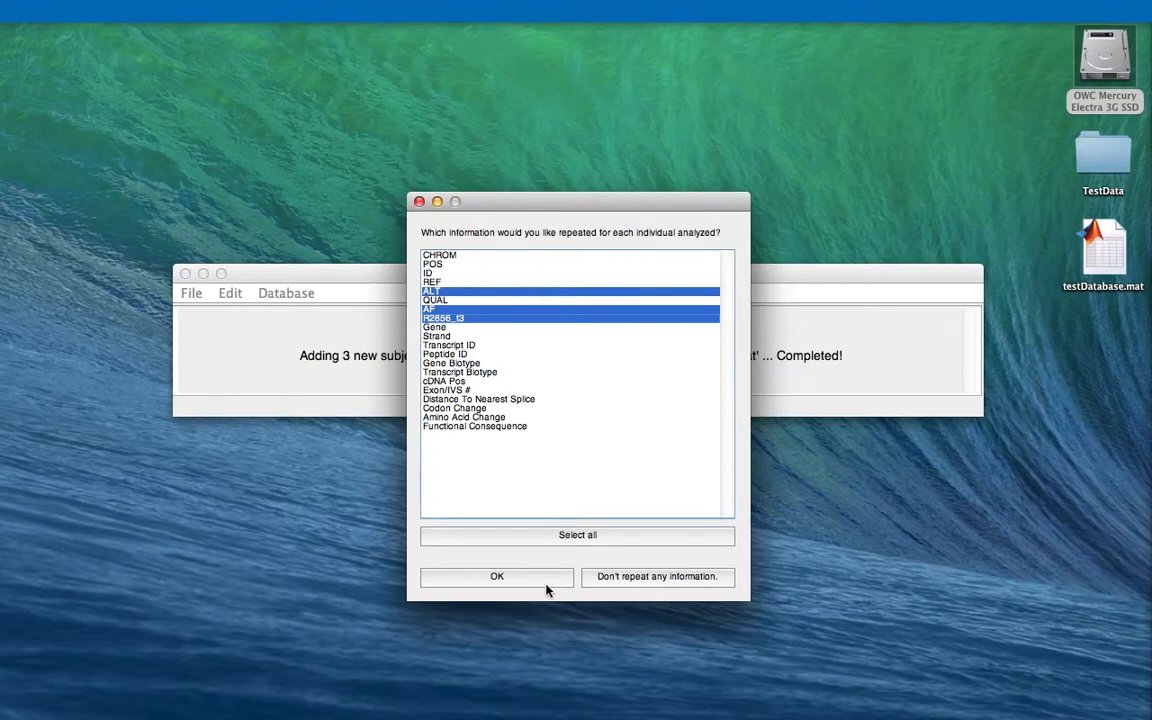
Accept the per-individual repeated fields and the selected gene-of-interest list filter.
click(496, 576)
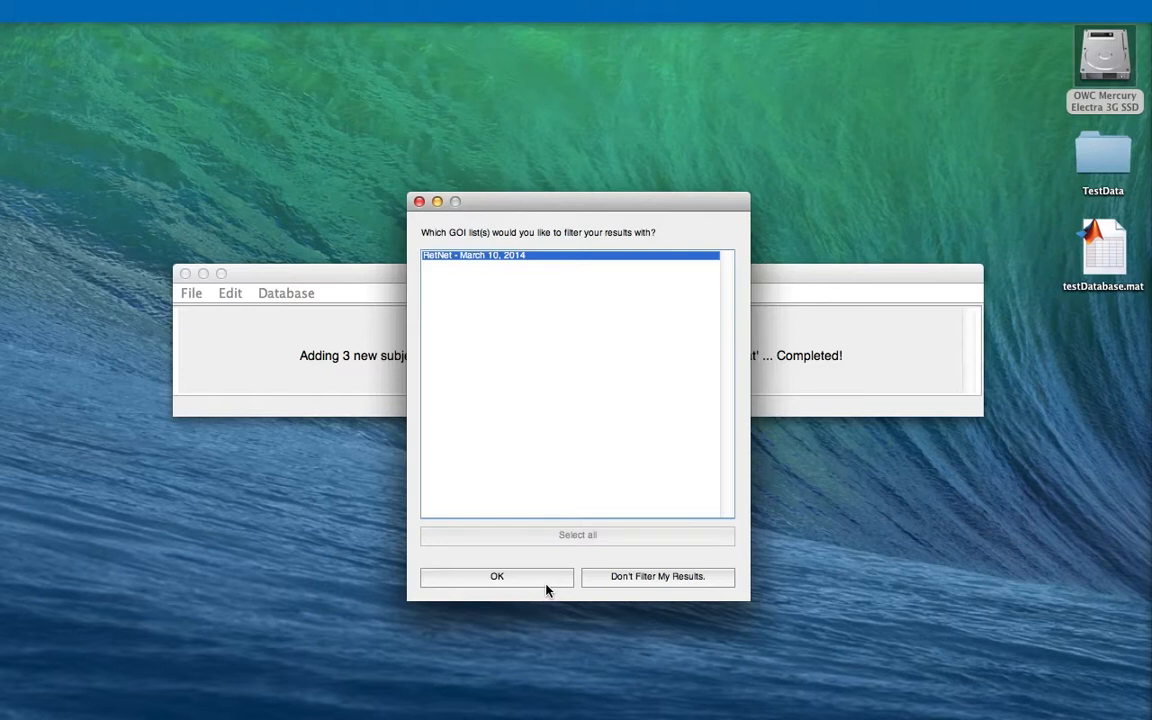
click(496, 576)
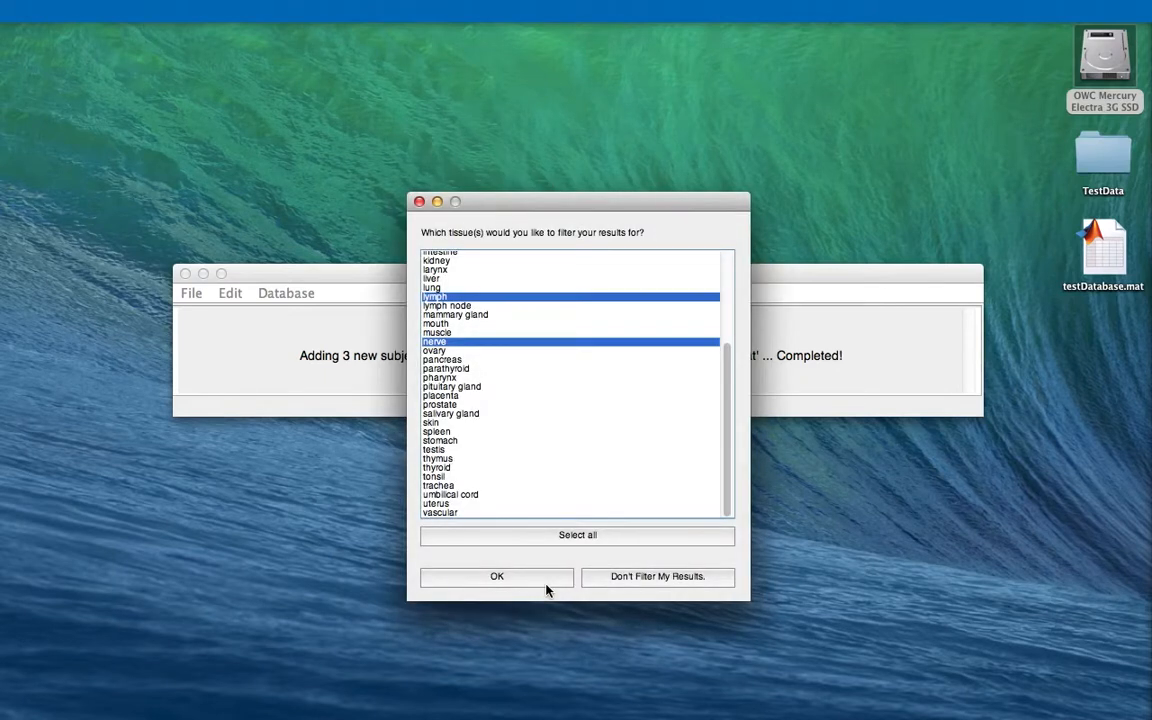
Accept the chosen tissue filter and start annotating with all sources checked.
click(496, 576)
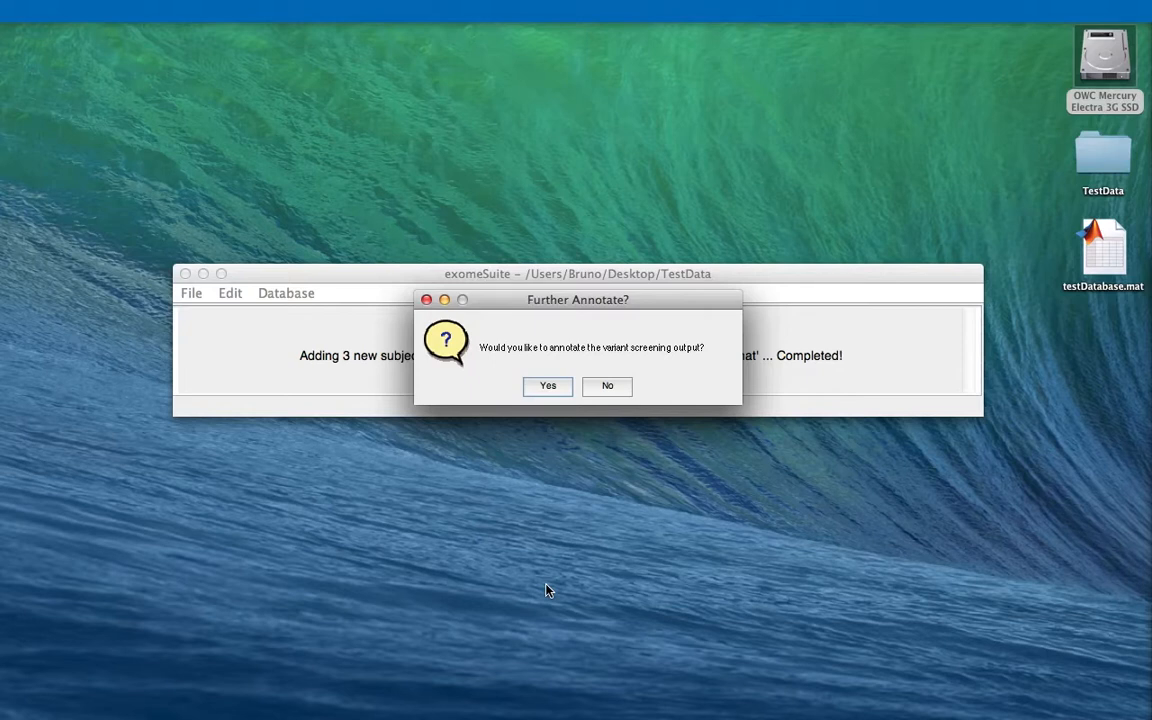
mouse_move(536, 528)
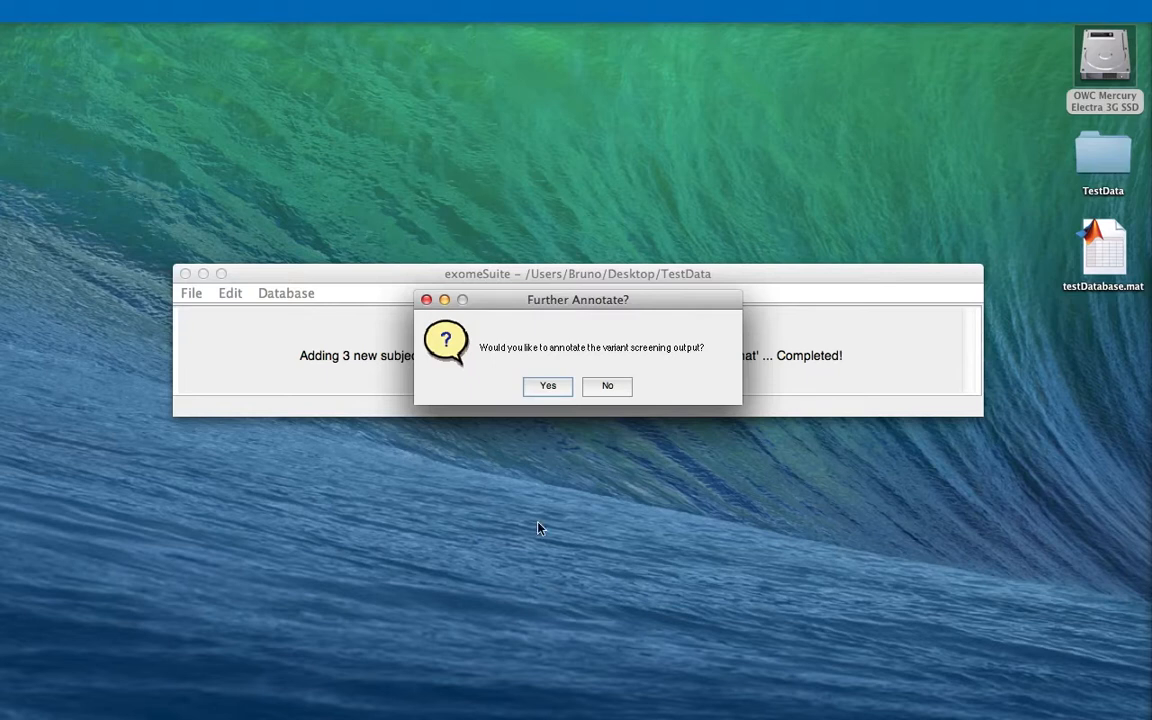
mouse_move(536, 360)
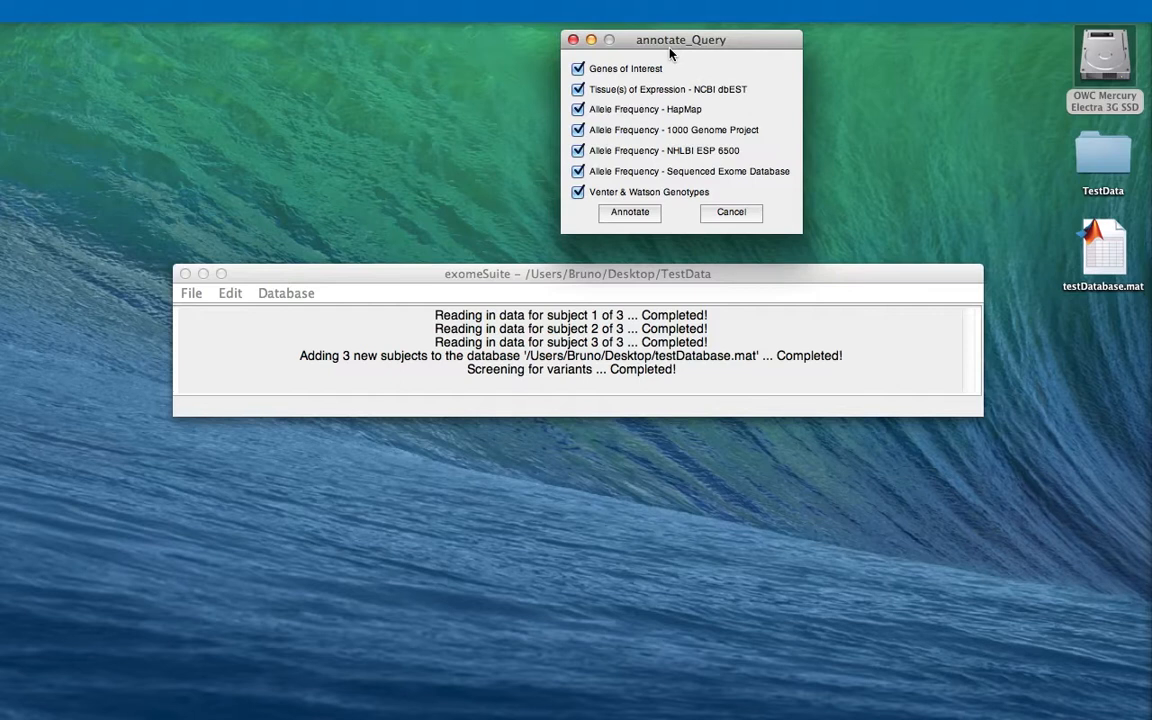
click(576, 172)
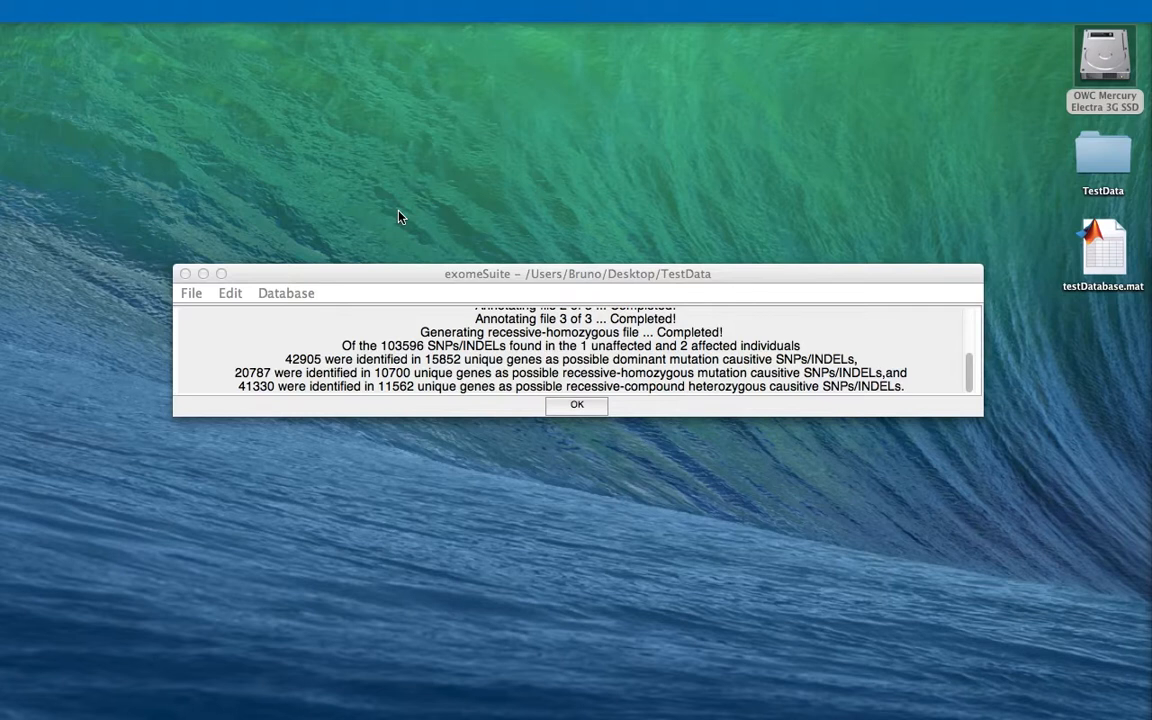
mouse_move(468, 242)
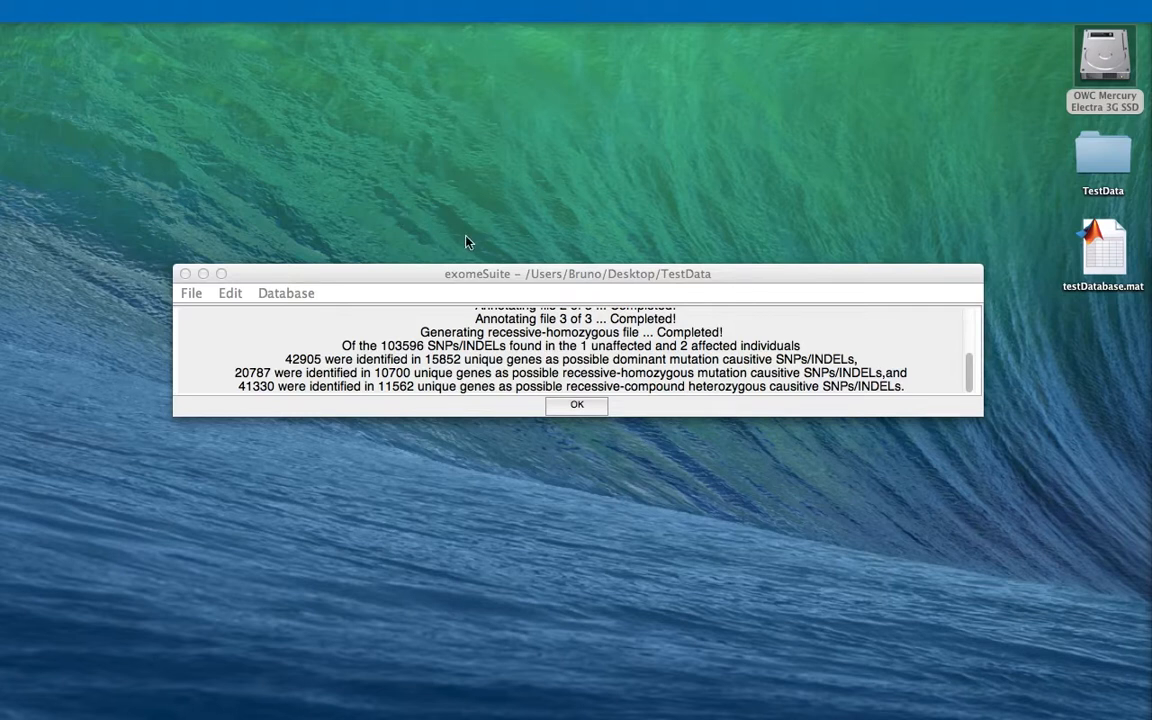
Dismiss the analysis summary and open recessive-homozygous.txt from Desktop > TestData for post-processing.
click(576, 404)
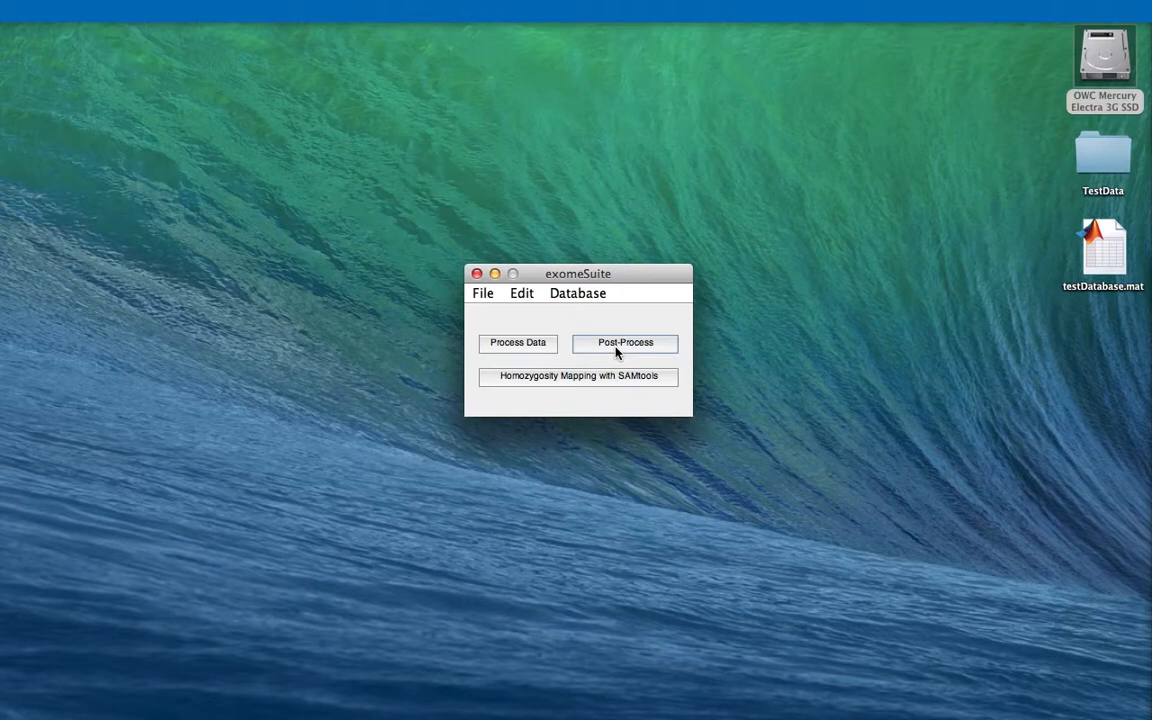
click(624, 342)
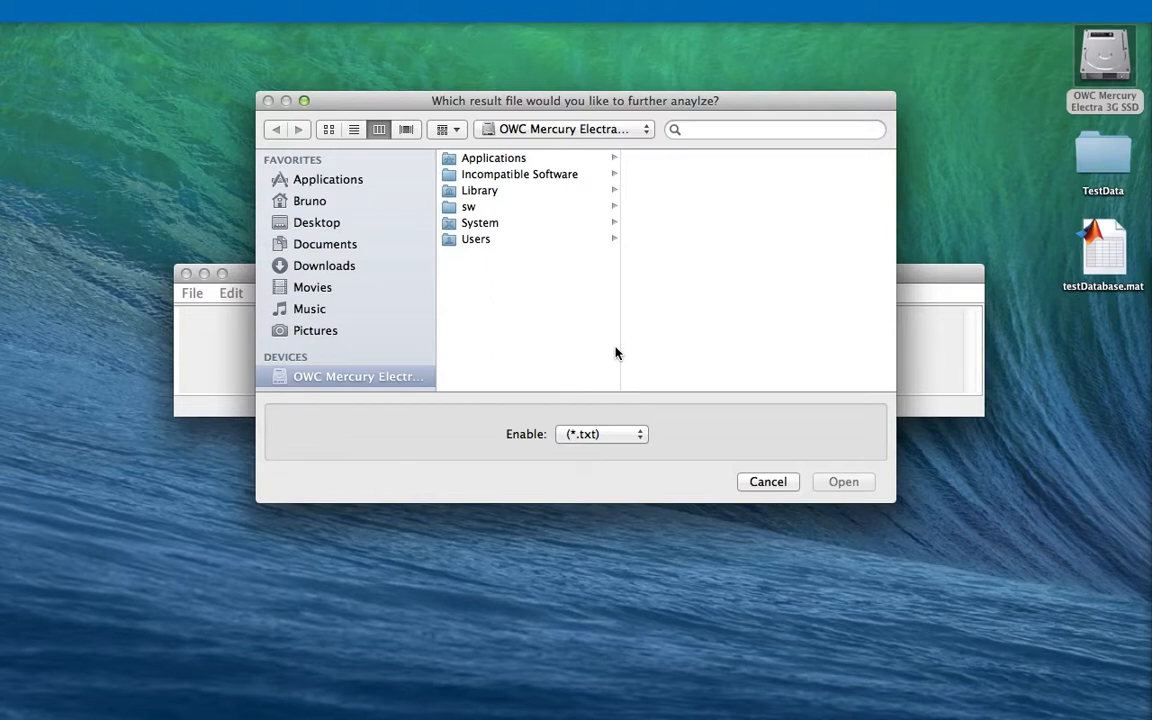
click(318, 222)
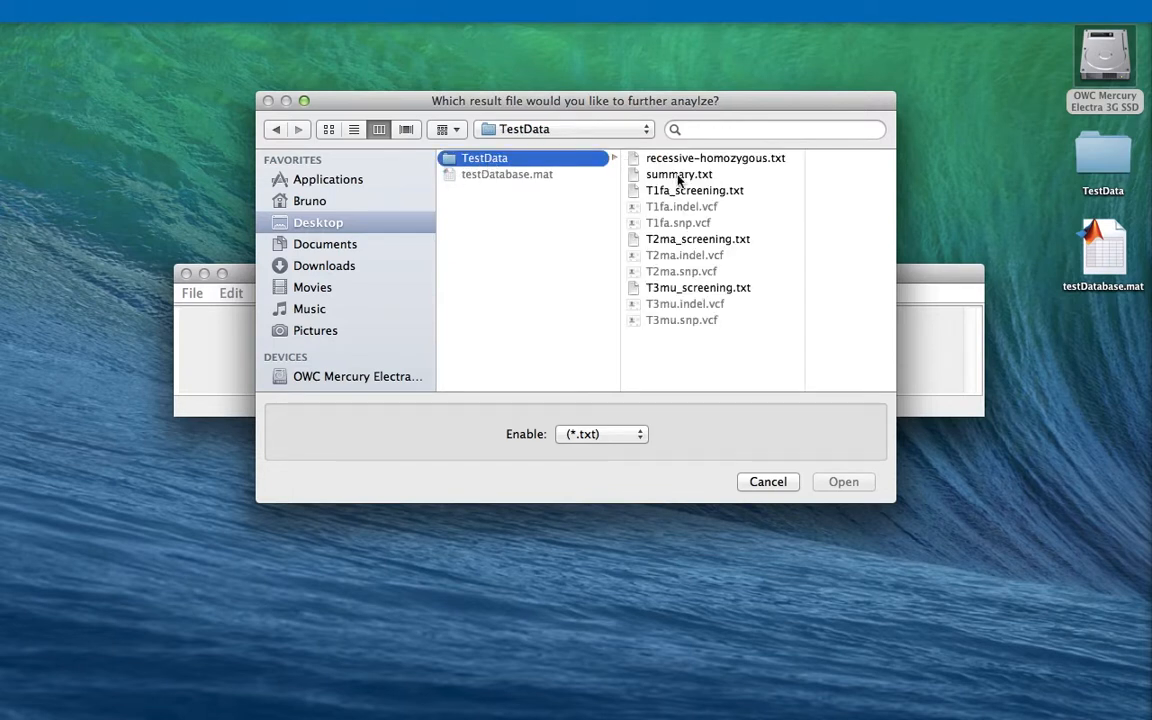
click(714, 156)
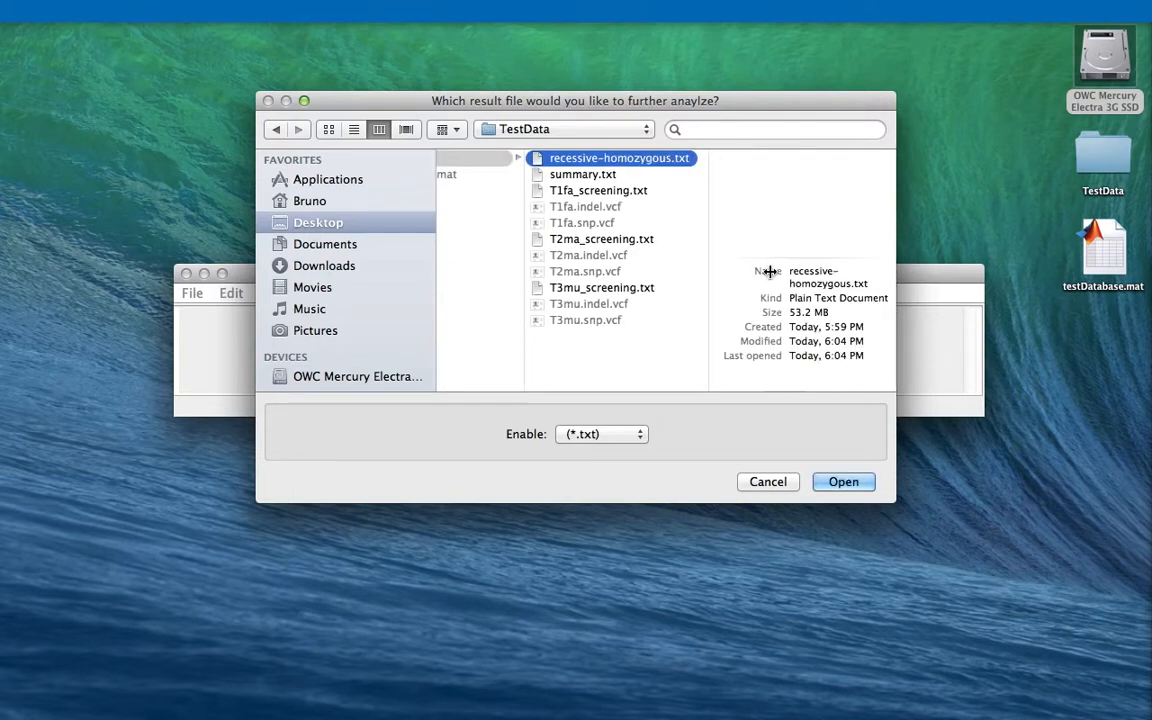
click(844, 480)
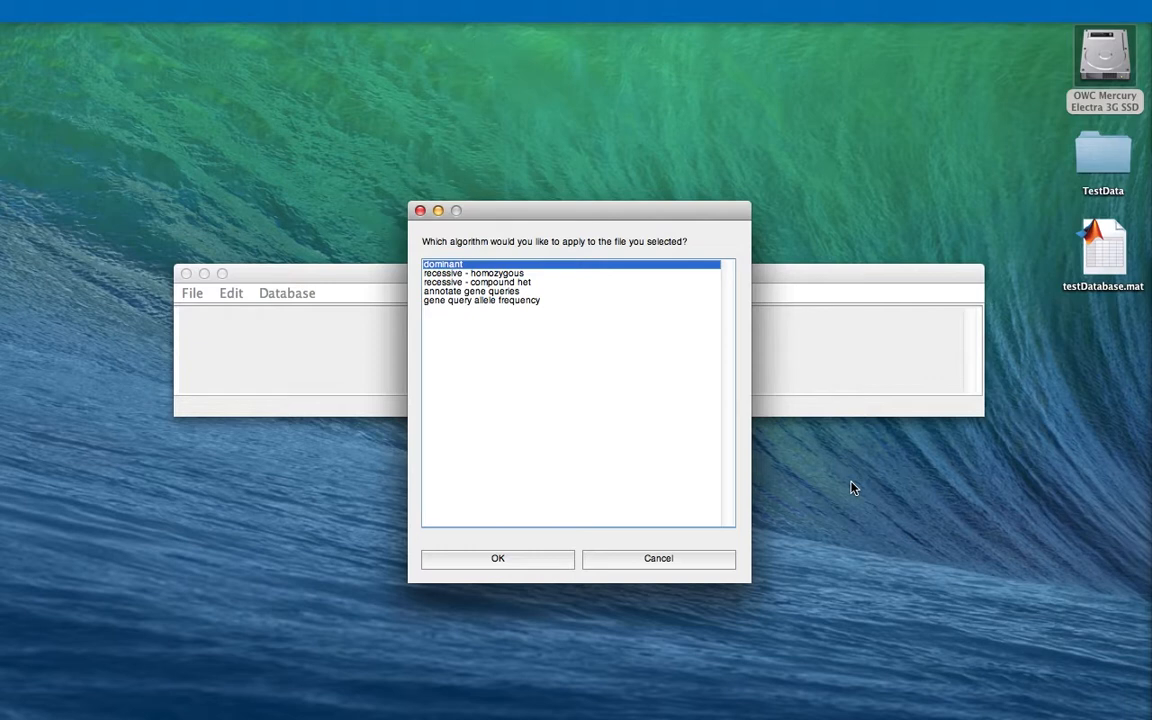
mouse_move(520, 384)
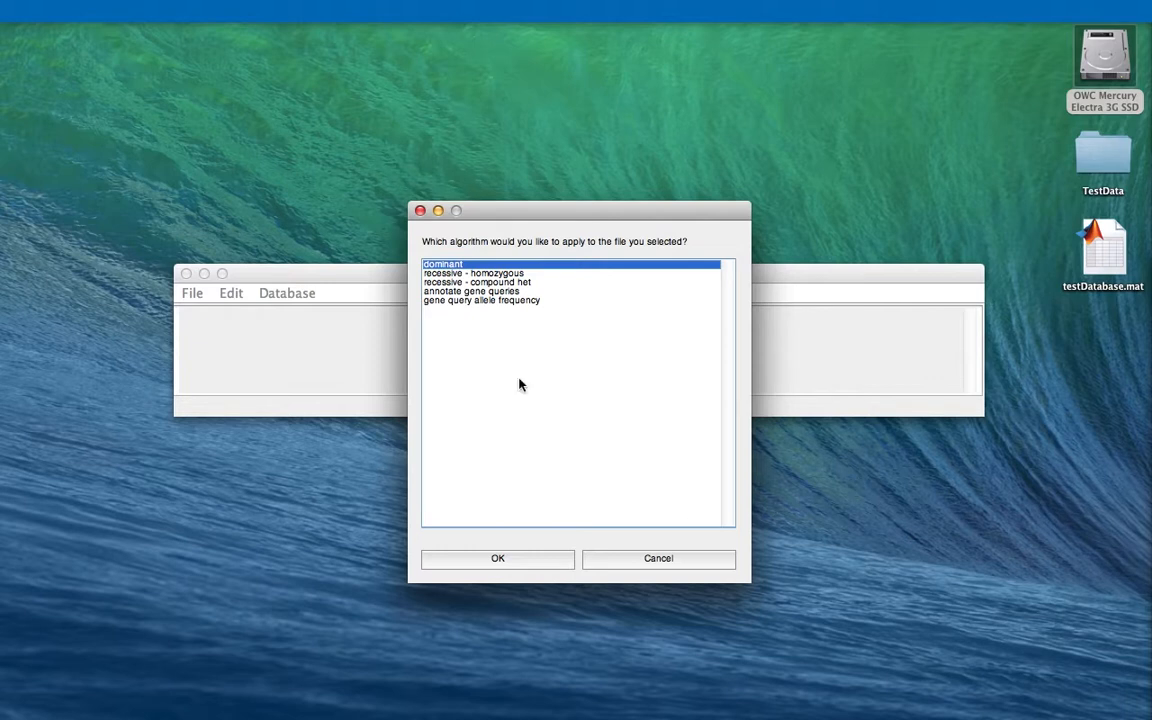
Apply the 'recessive - homozygous' algorithm to the opened results file.
click(472, 272)
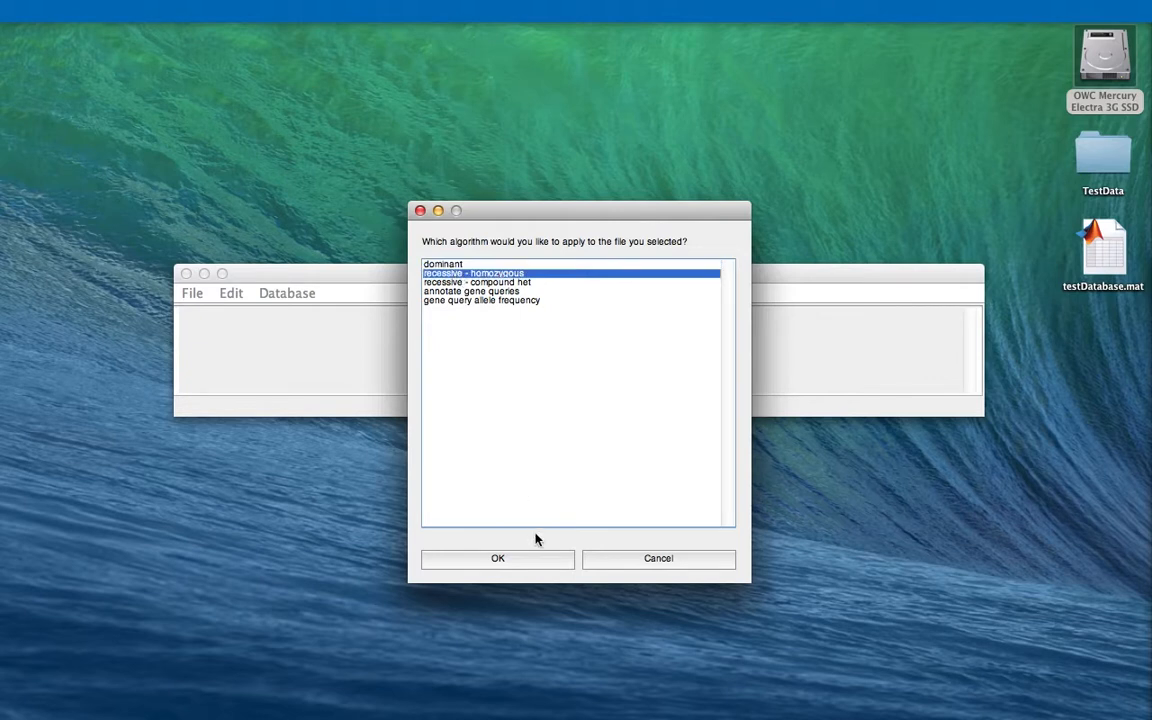
click(496, 558)
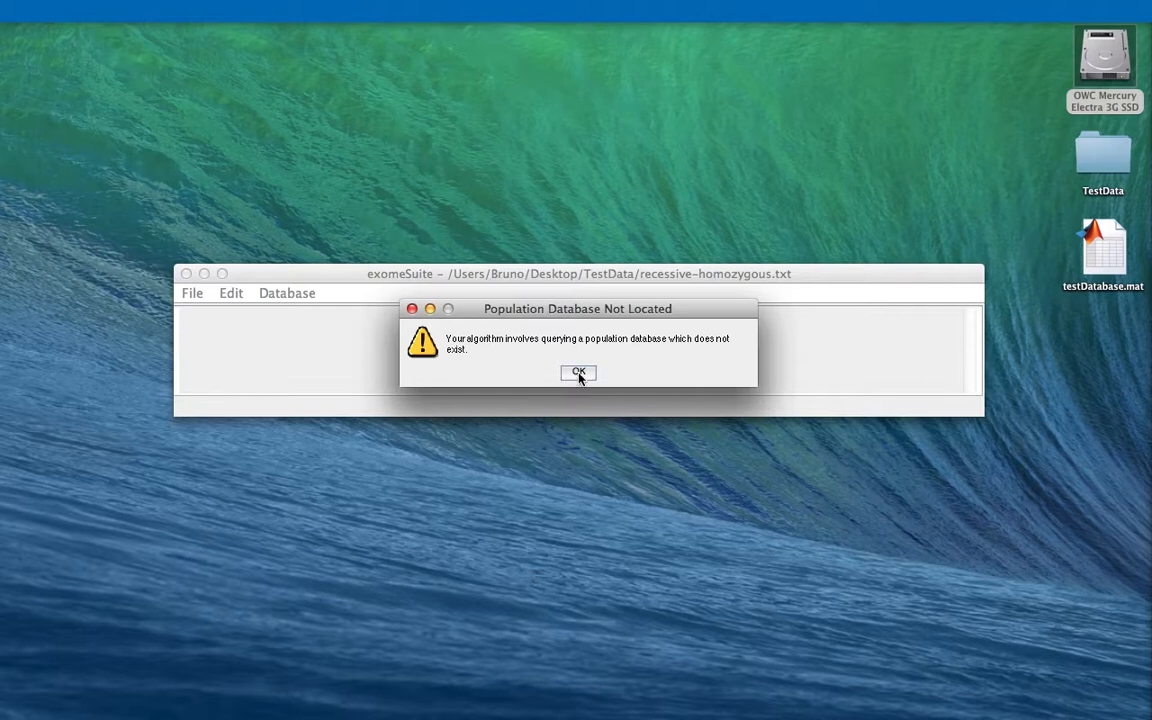
Supply testDatabase.mat from the Desktop as the missing population database.
click(578, 372)
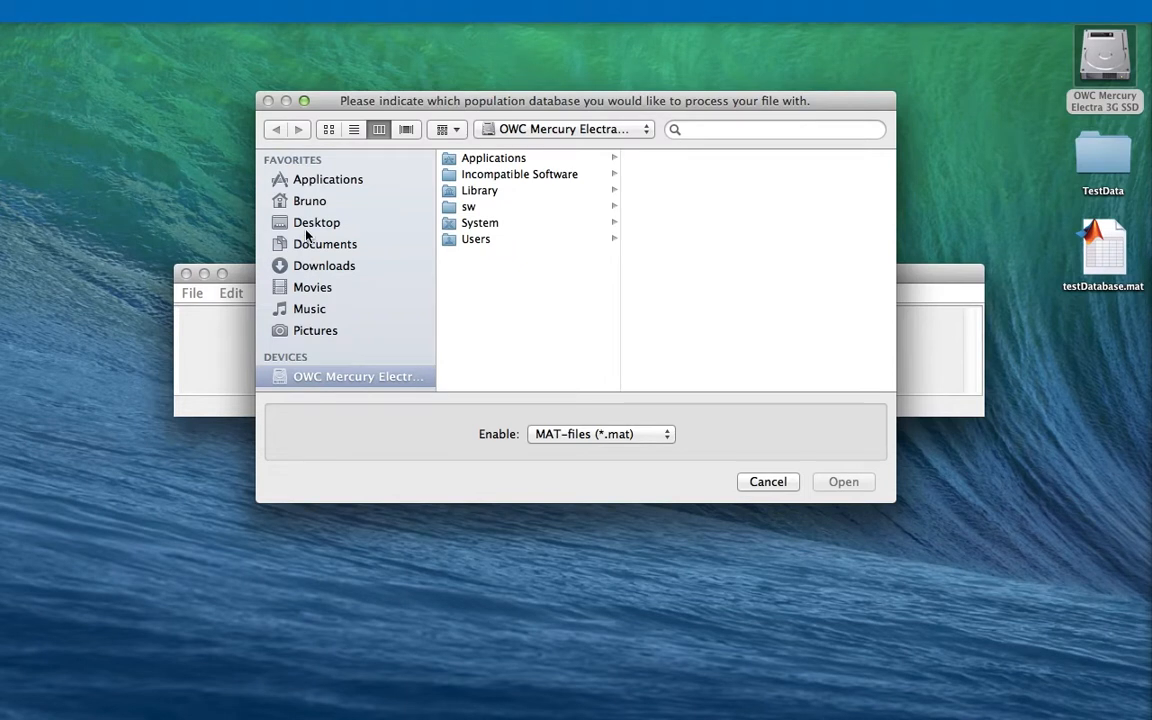
click(316, 222)
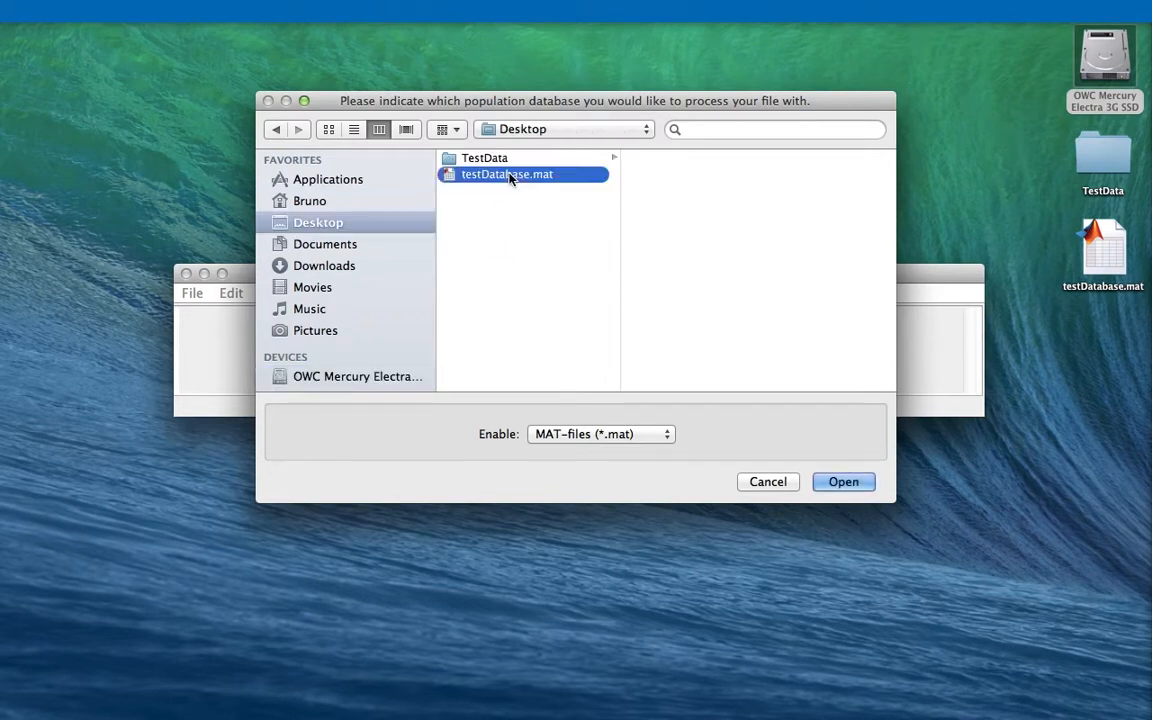
click(844, 480)
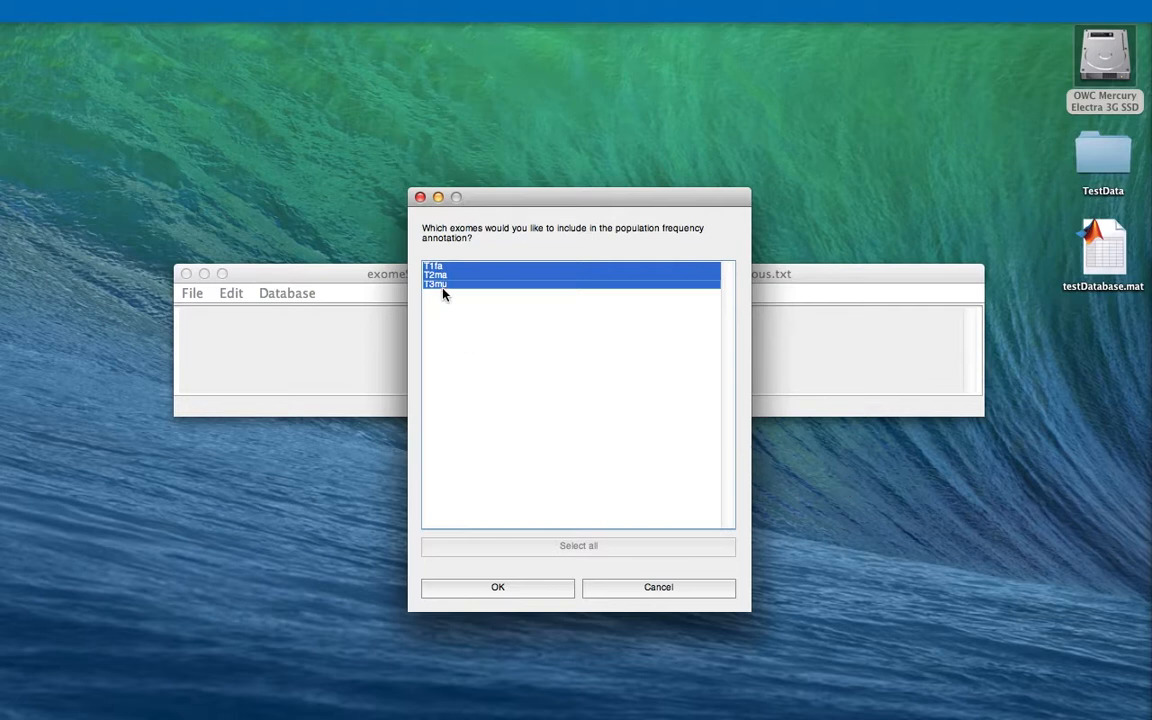
Choose the exomes to include, run the annotation, and acknowledge the completion log.
click(436, 284)
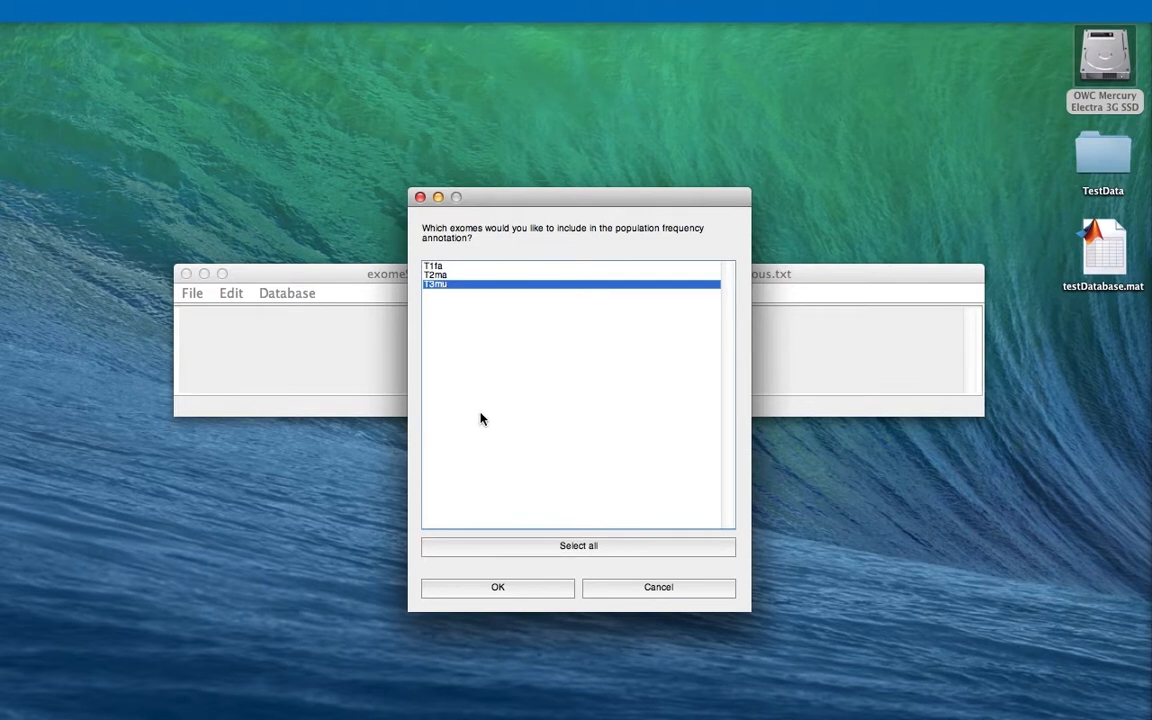
click(496, 588)
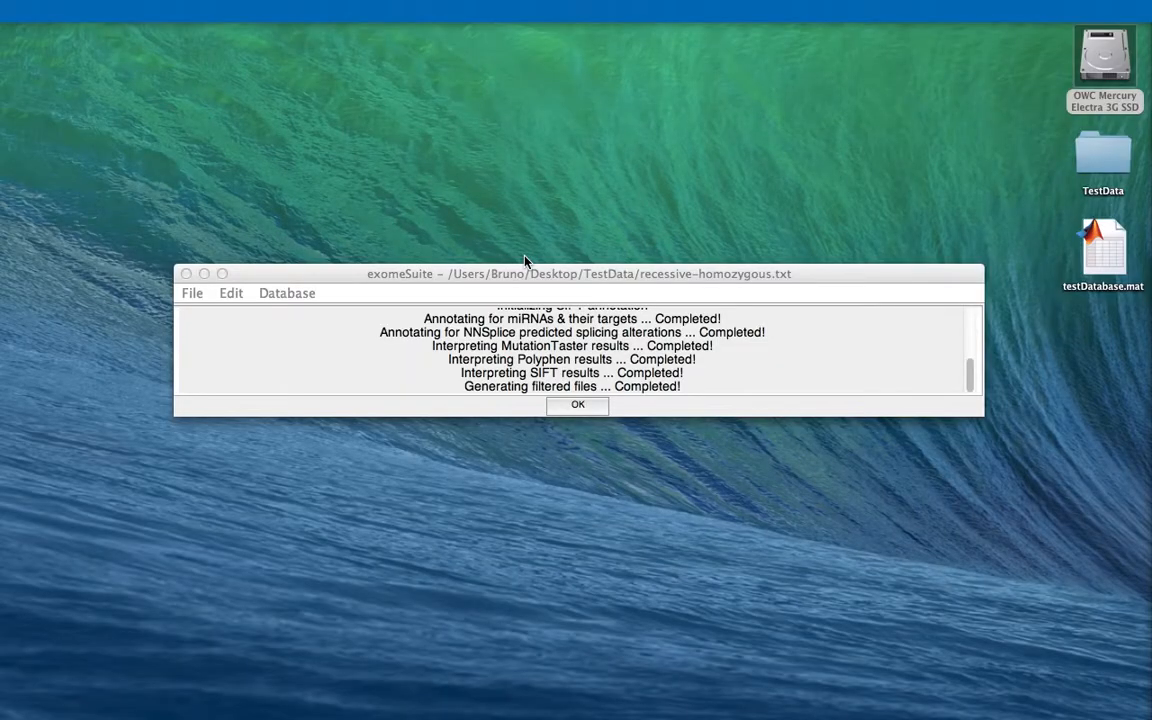
mouse_move(590, 432)
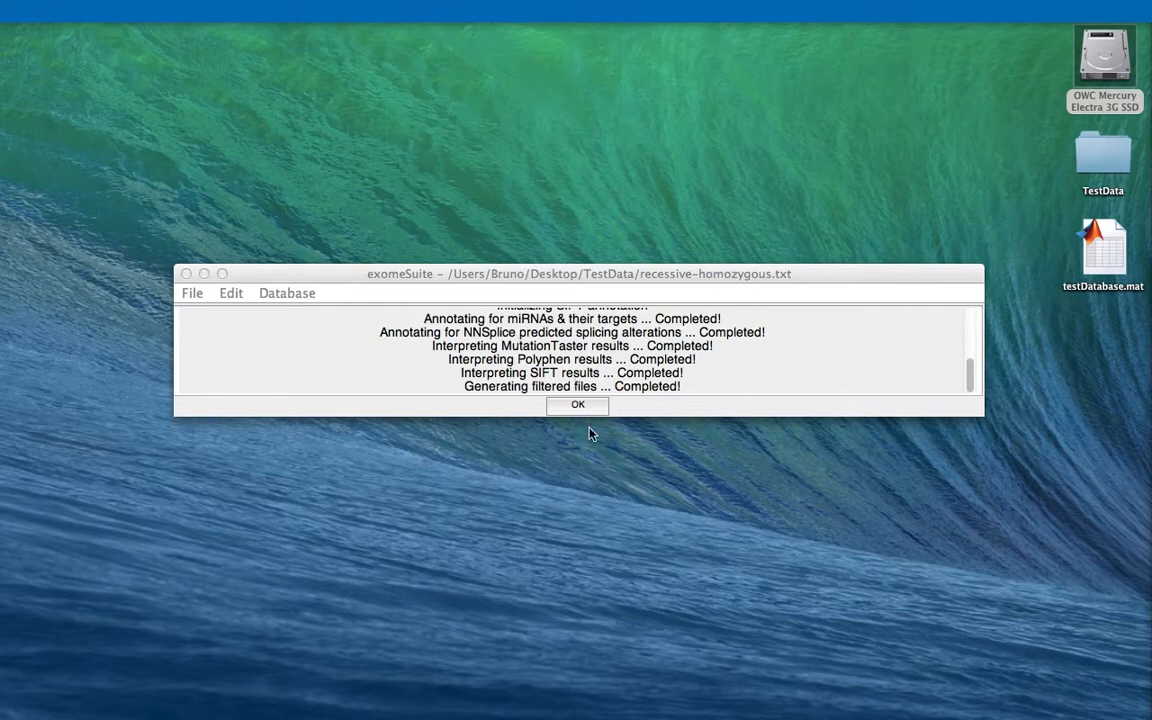
click(576, 404)
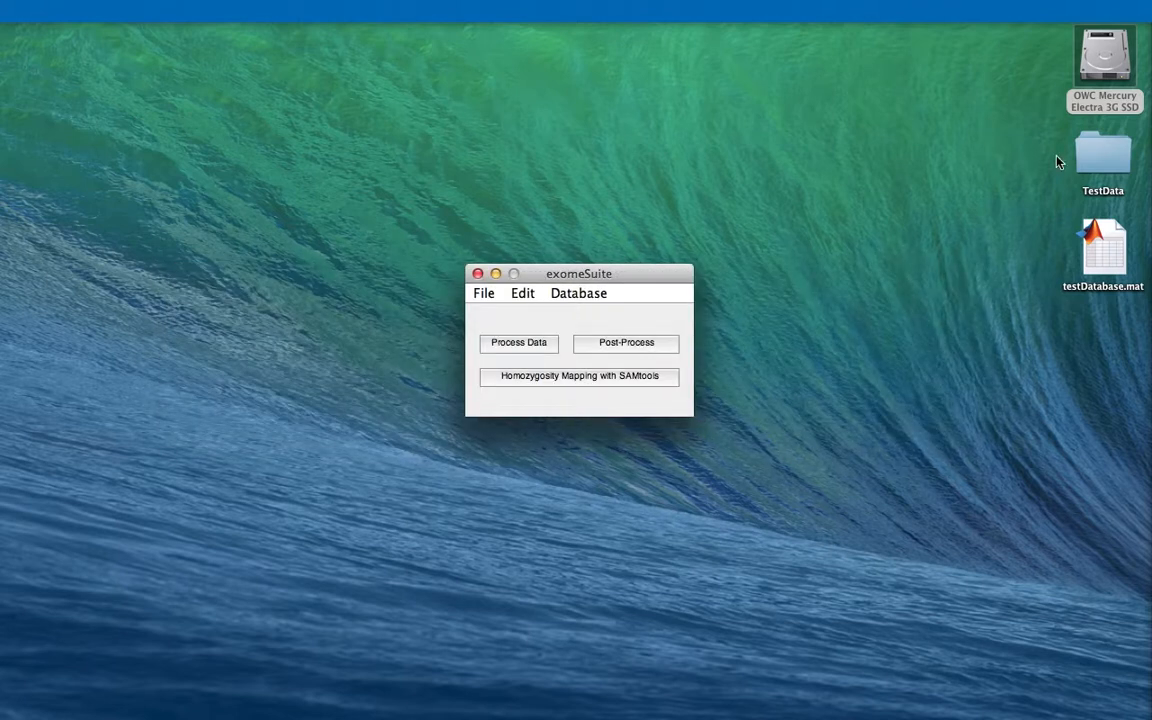
From the TestData folder, open recessive-homozygous.processed.txt with Microsoft Excel.
click(1104, 156)
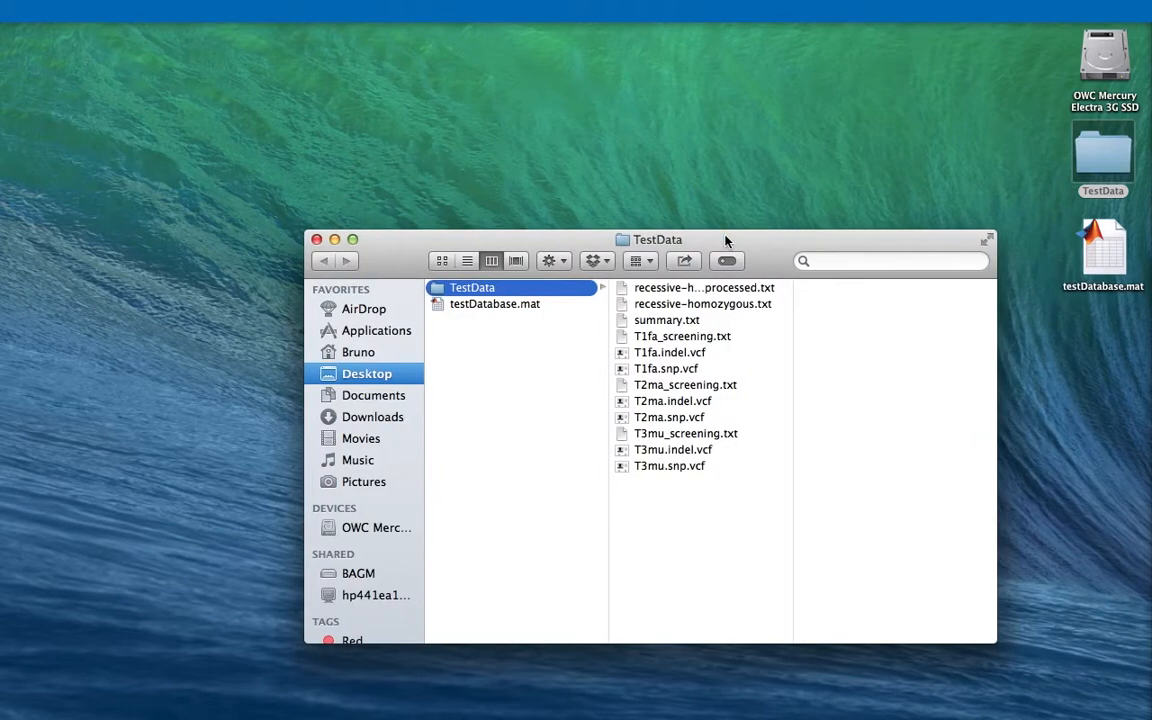
mouse_move(756, 364)
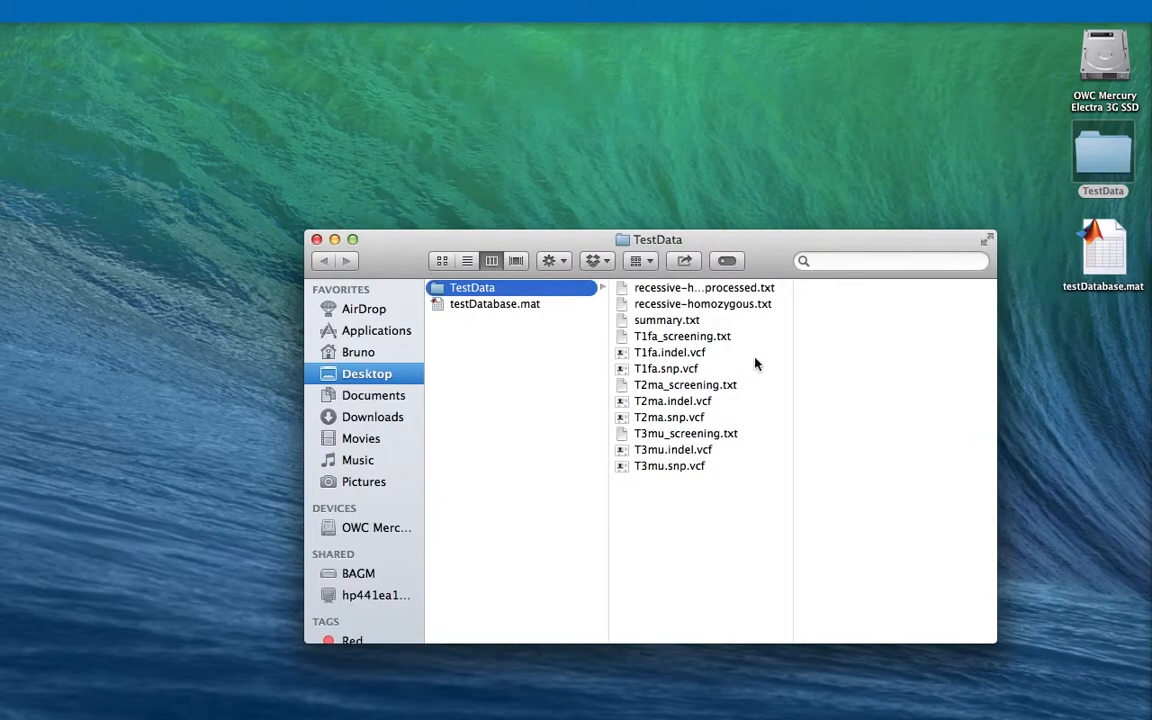
mouse_move(688, 292)
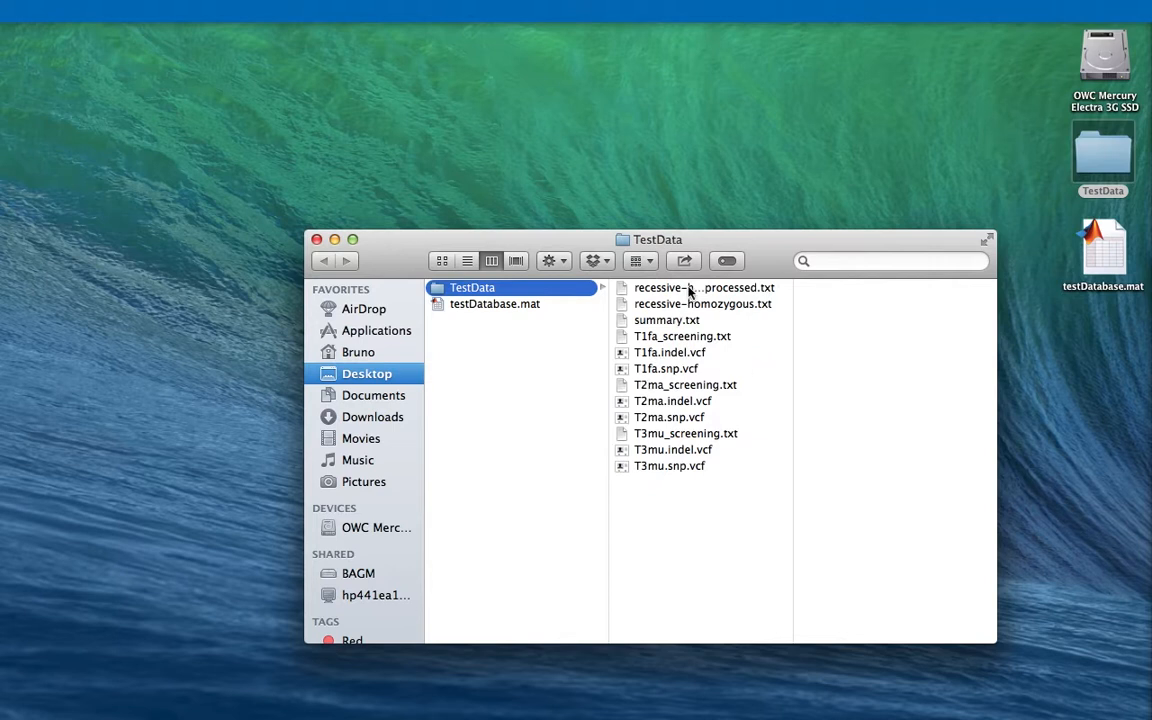
right_click(704, 288)
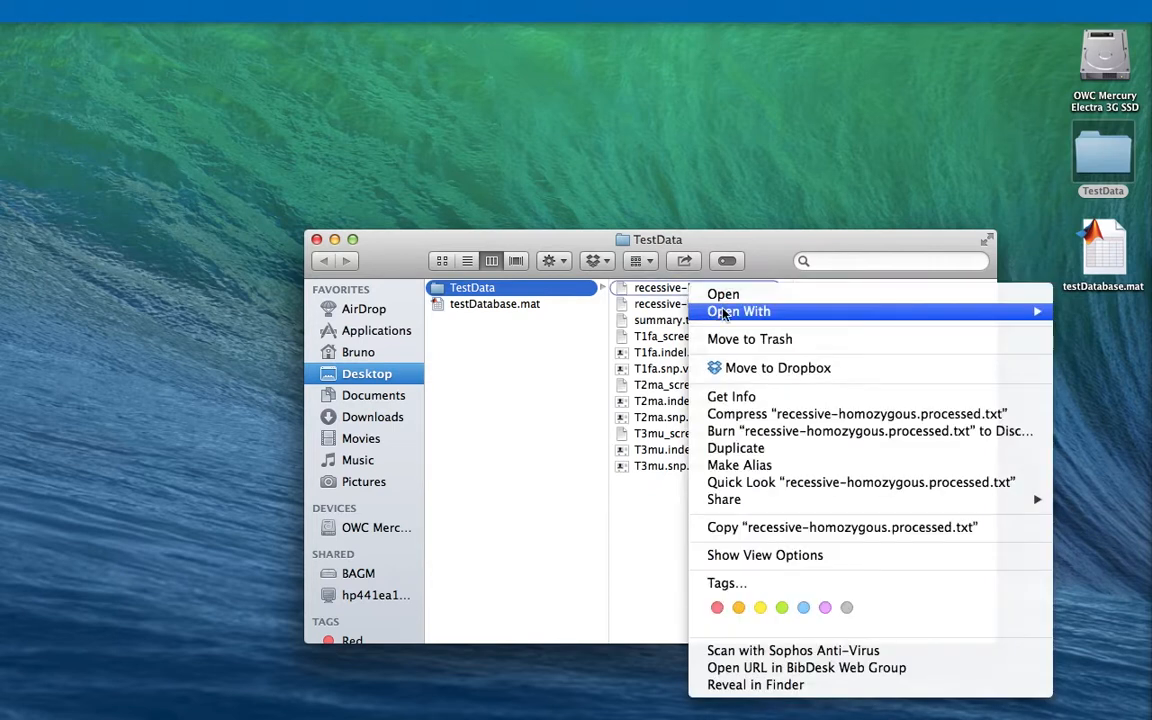
mouse_move(738, 312)
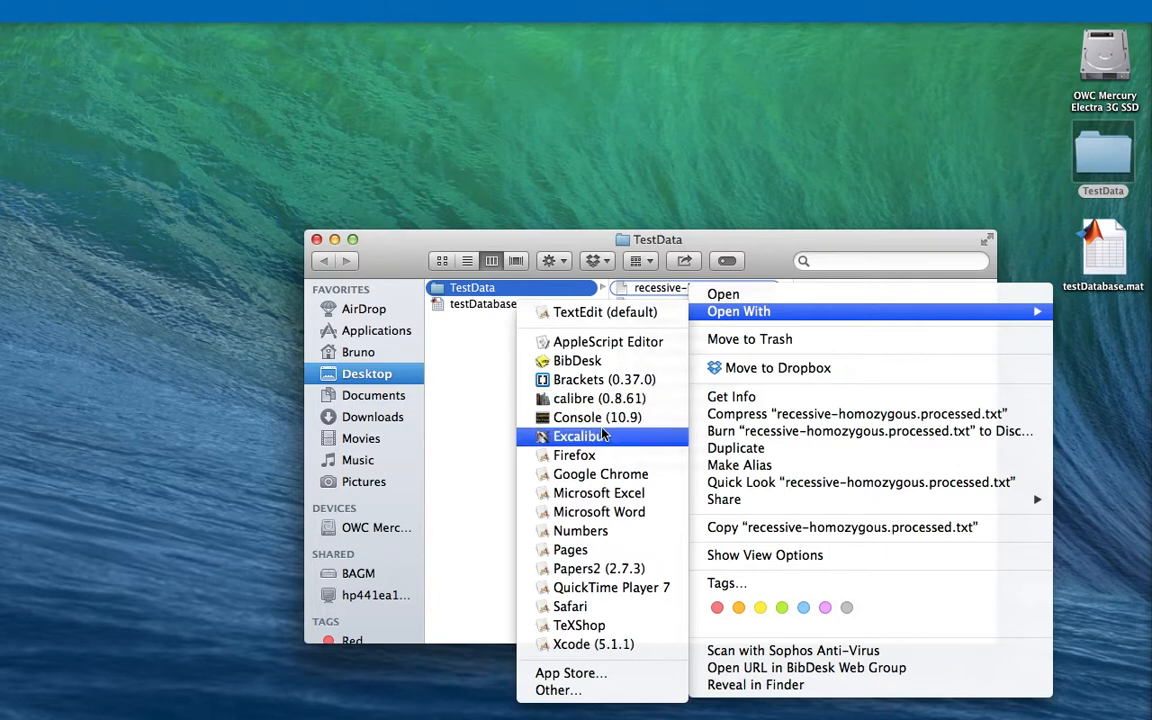
mouse_move(600, 492)
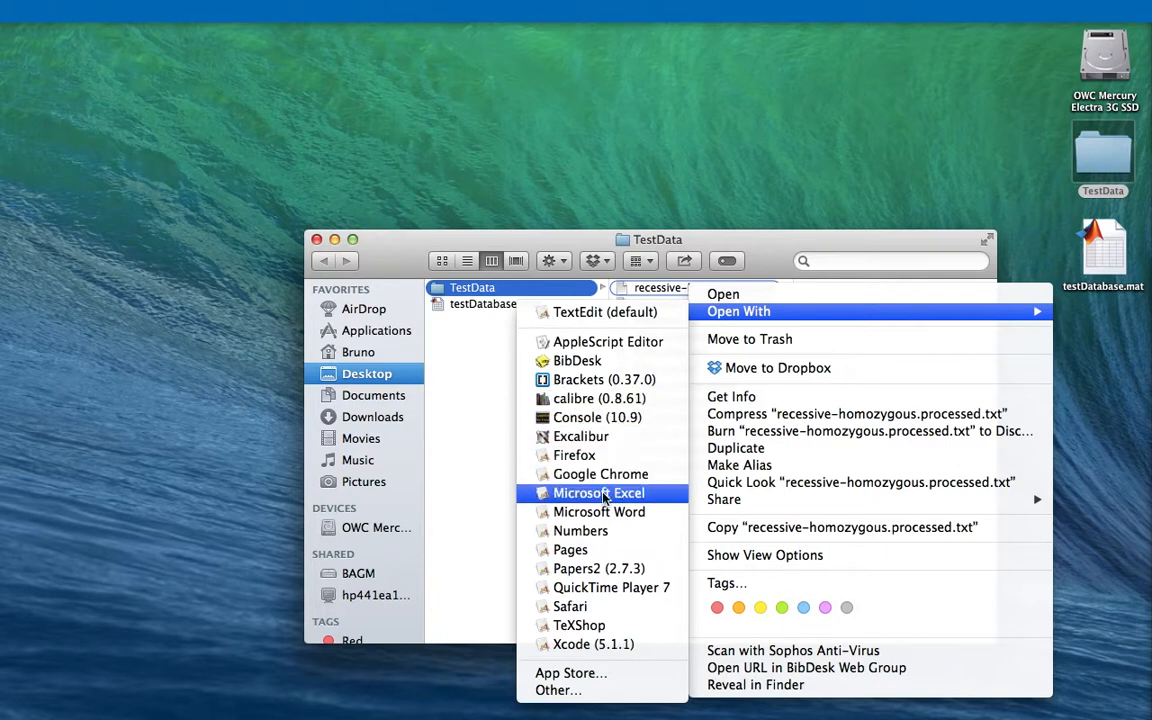
click(600, 492)
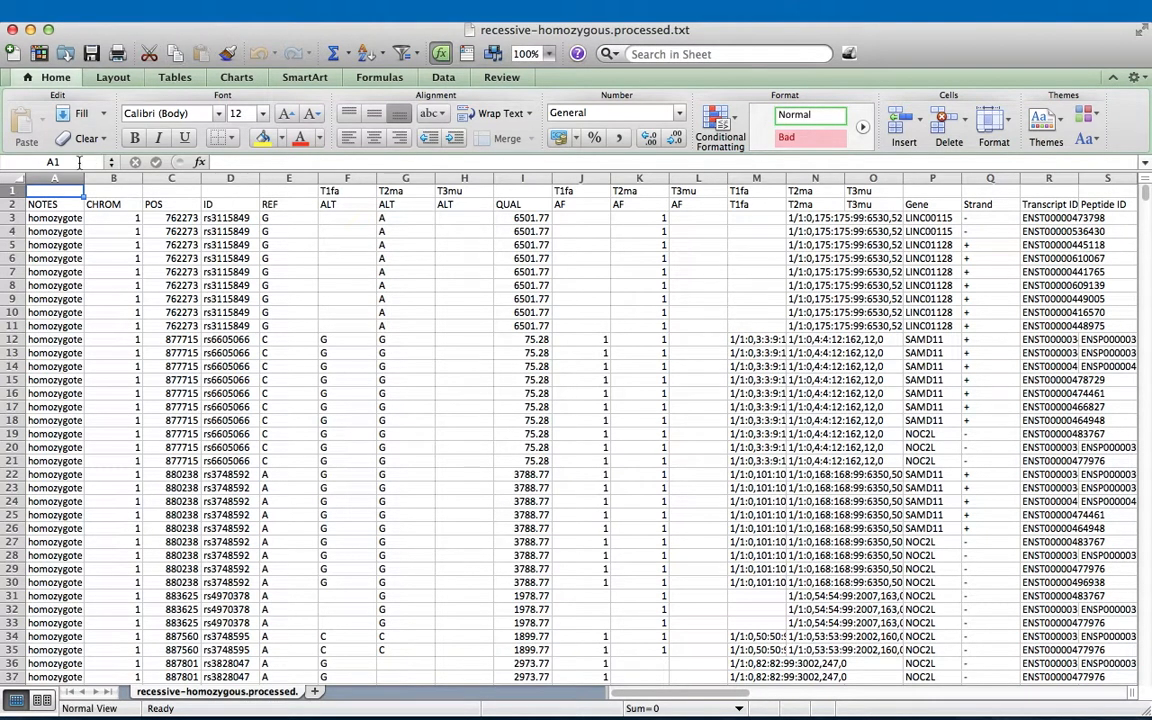
mouse_move(56, 162)
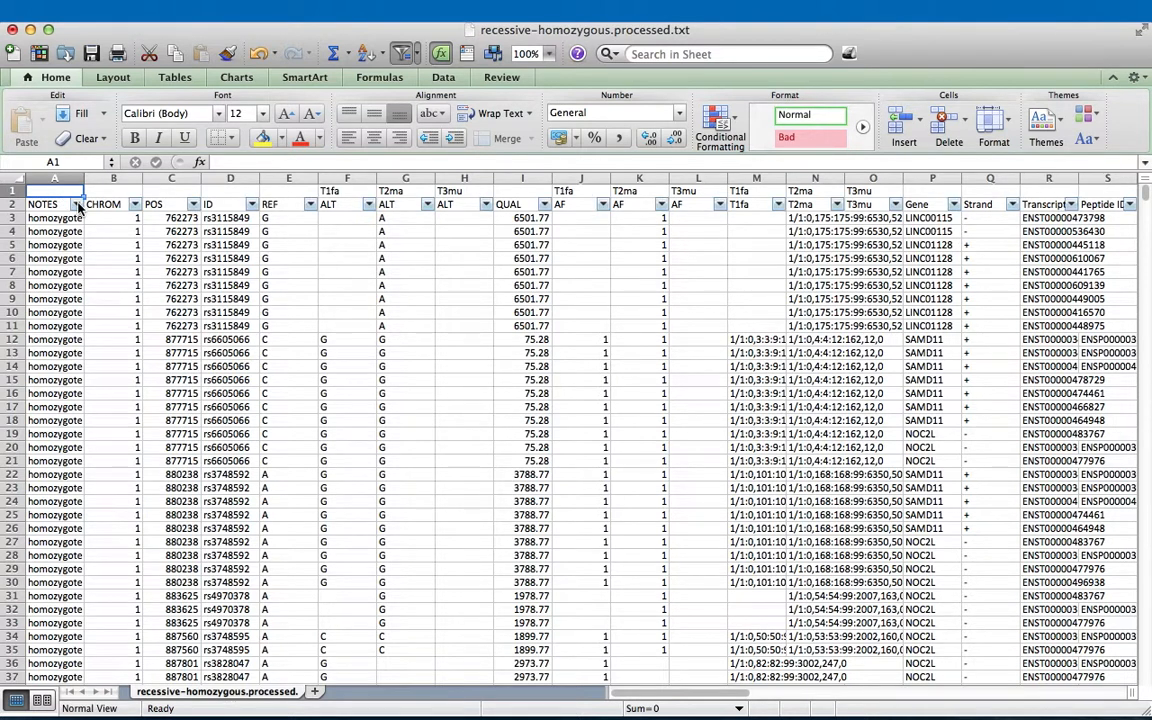
Show the NOTES column's filter values and scroll down to the (Blanks) entry.
click(80, 204)
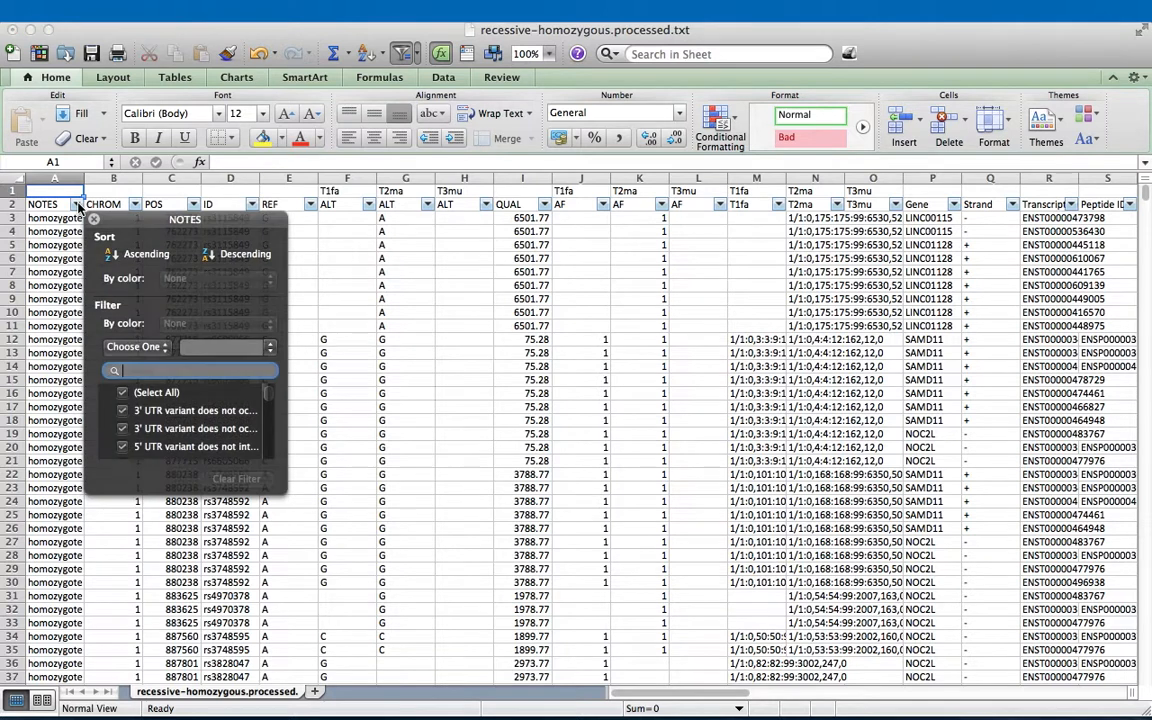
click(80, 204)
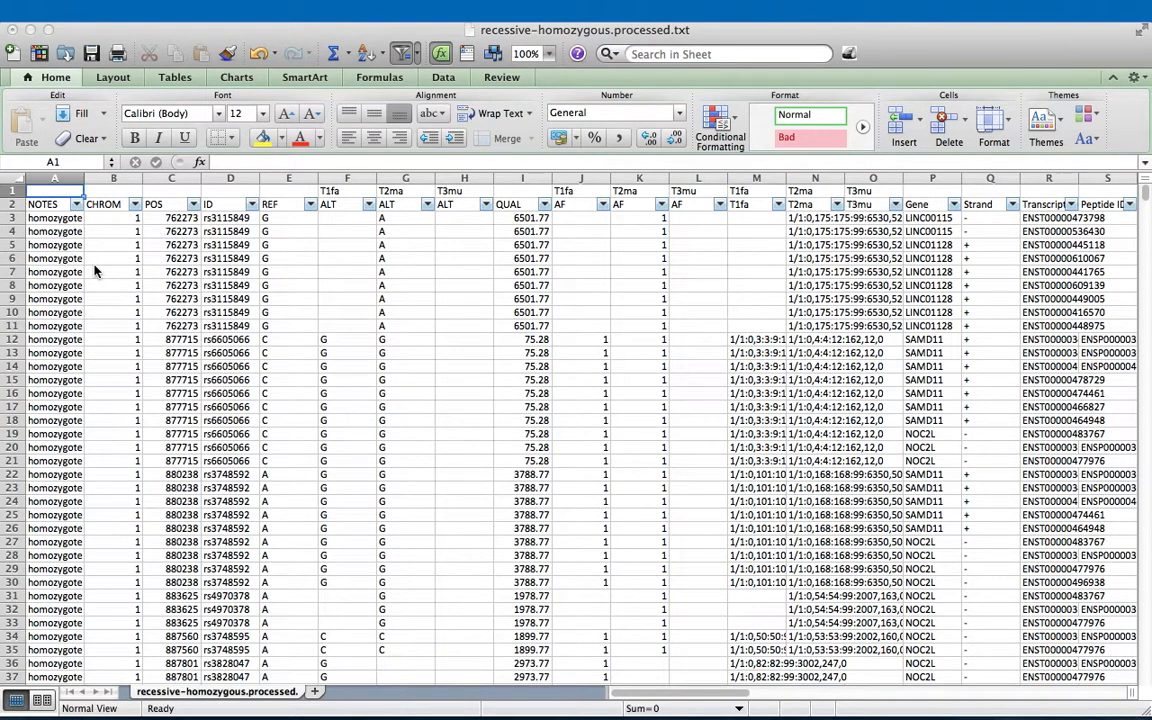
click(76, 204)
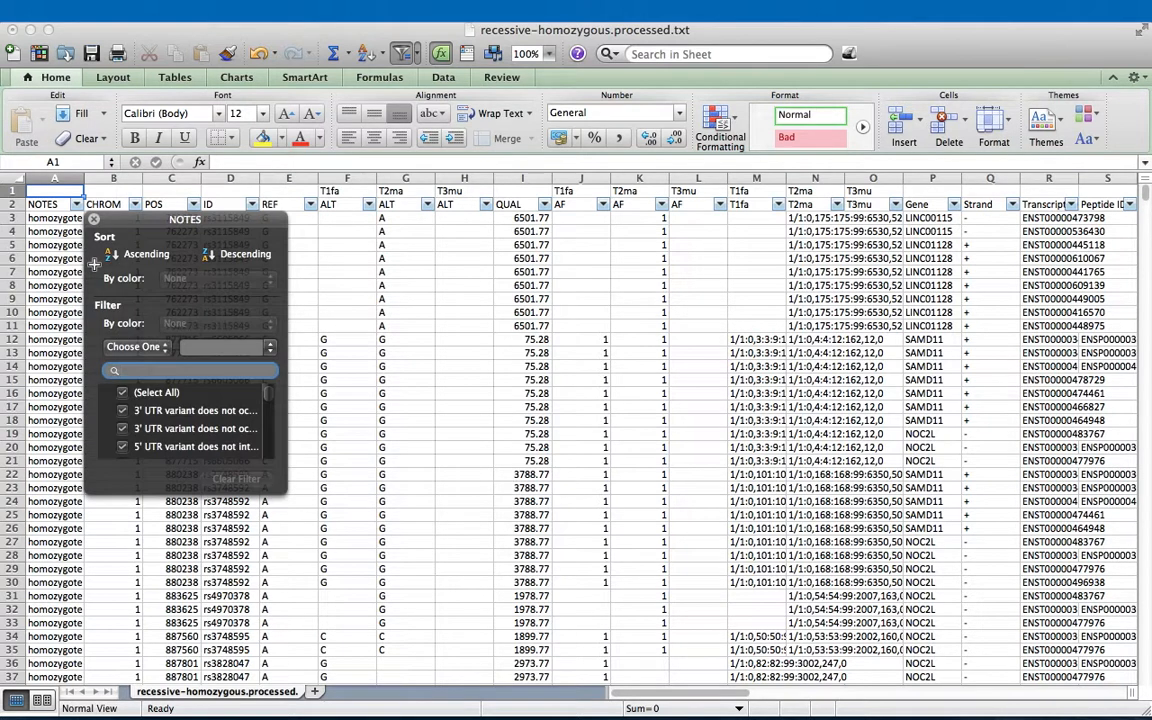
scroll(down, 3)
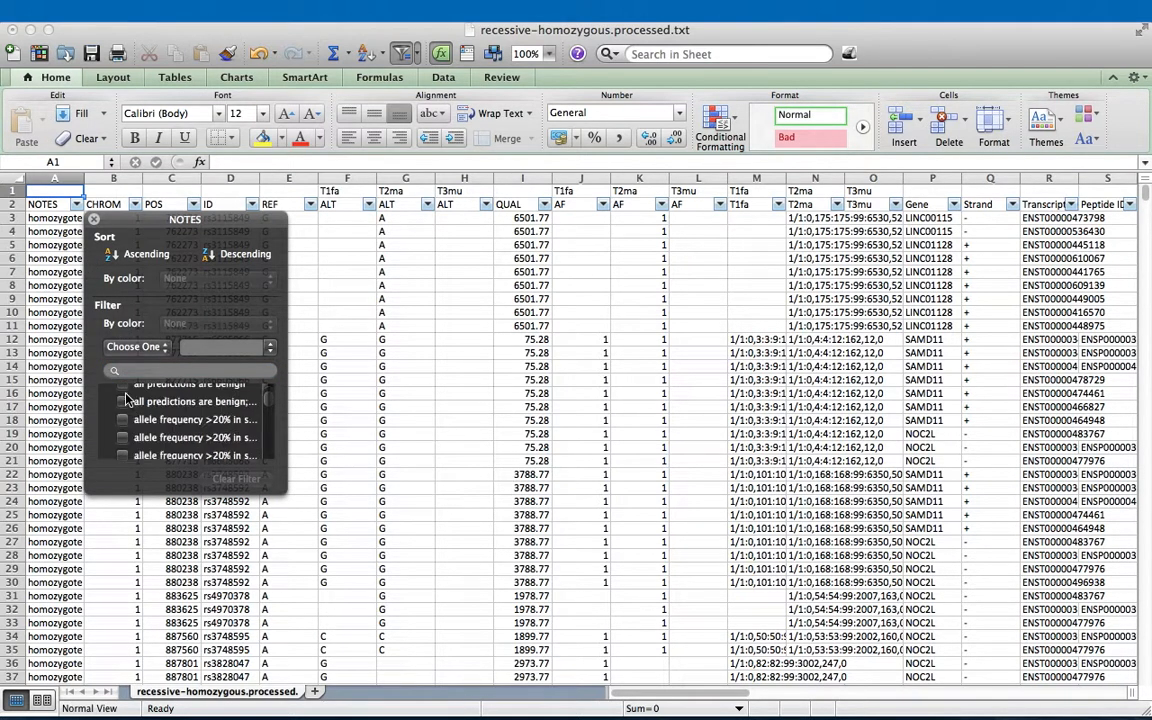
scroll(down, 3)
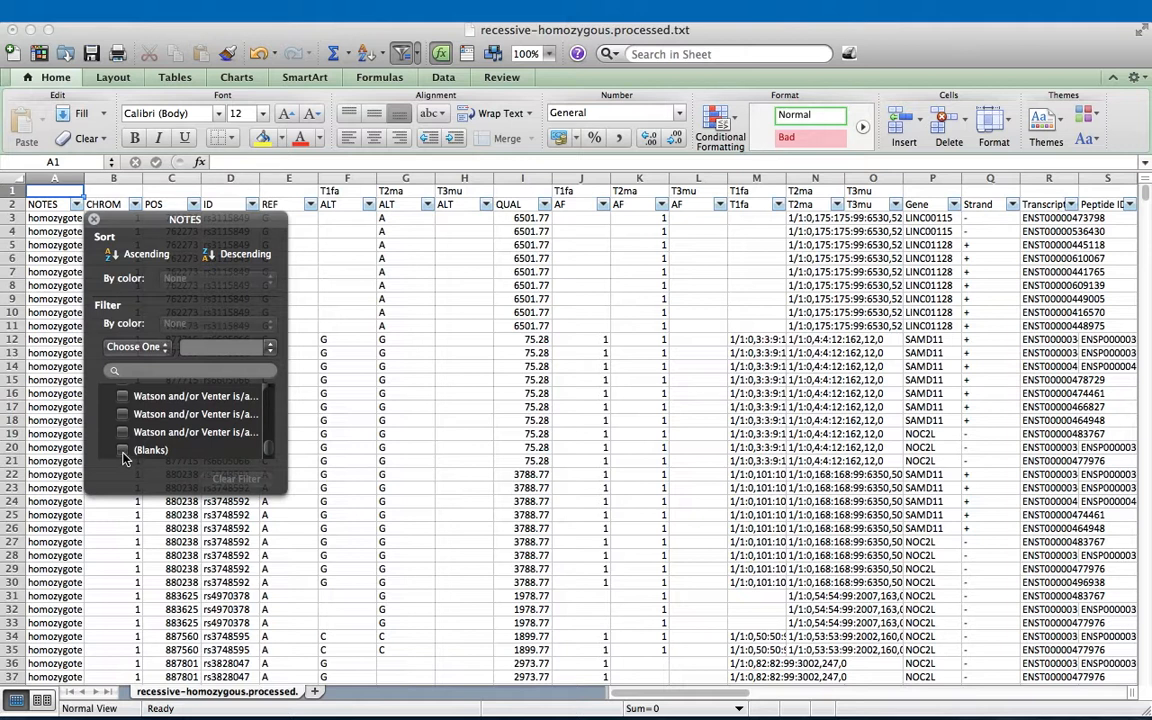